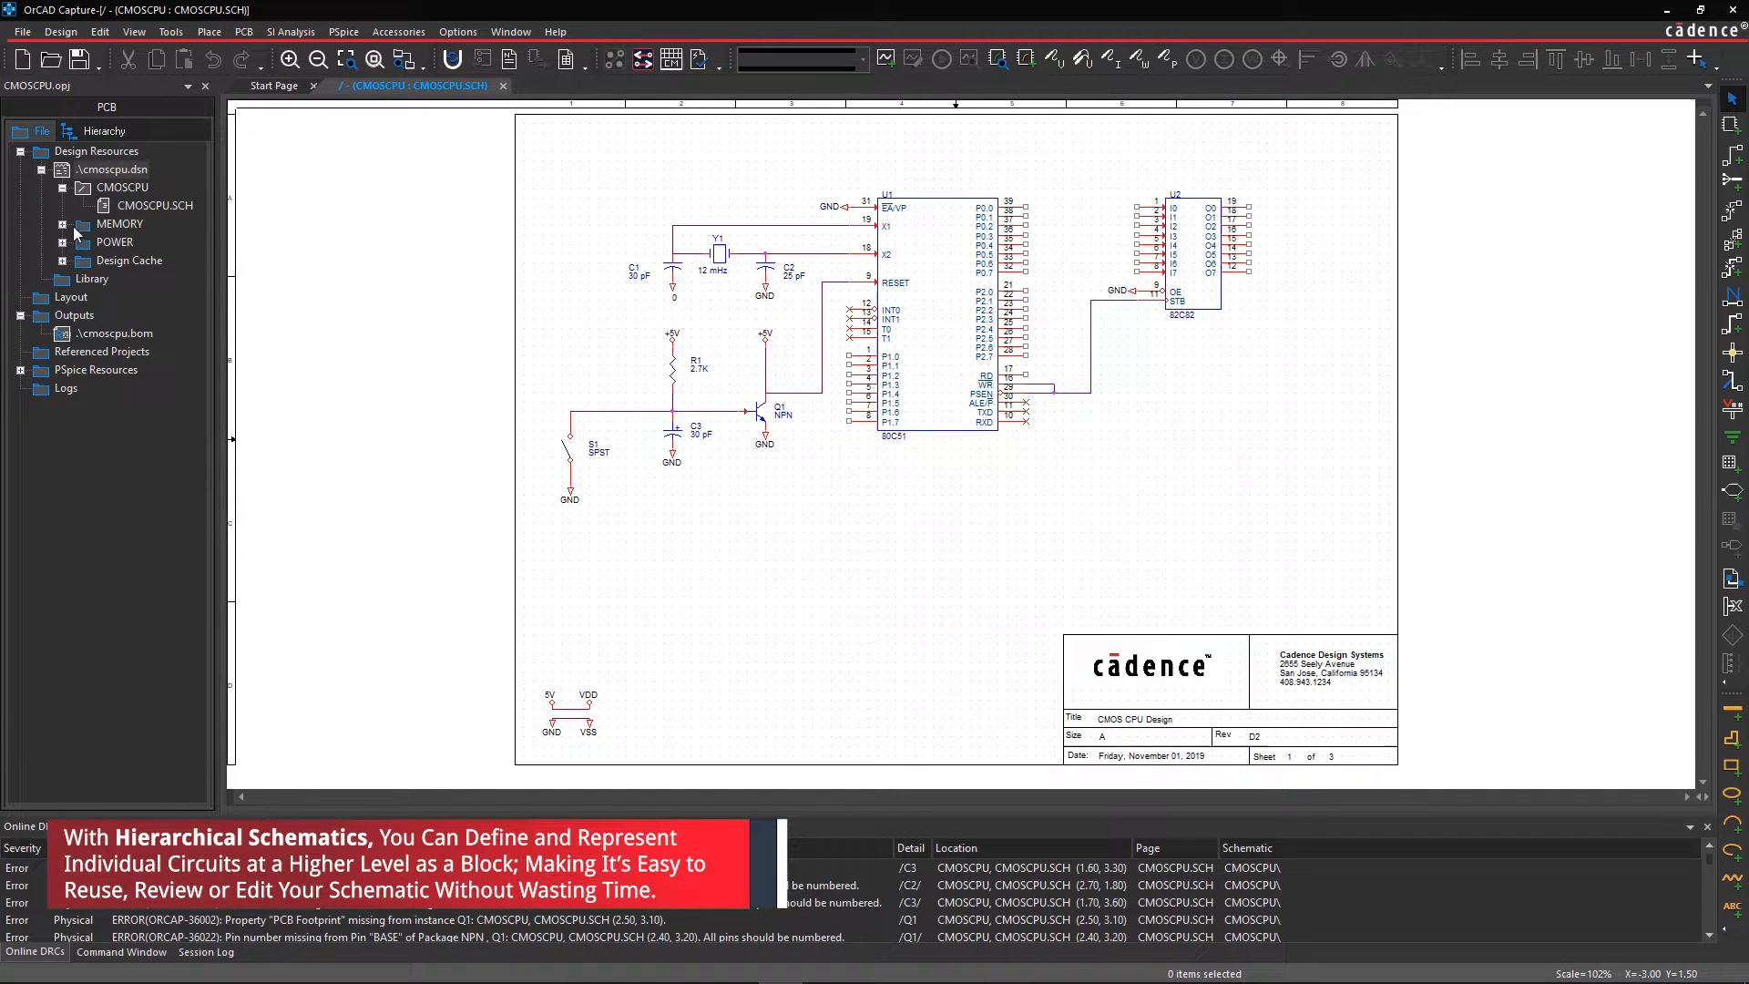
# Step: Expand the MEMORY and POWER folders and open MEMORY.SCH and POWER.SCH pages
pyautogui.click(62, 223)
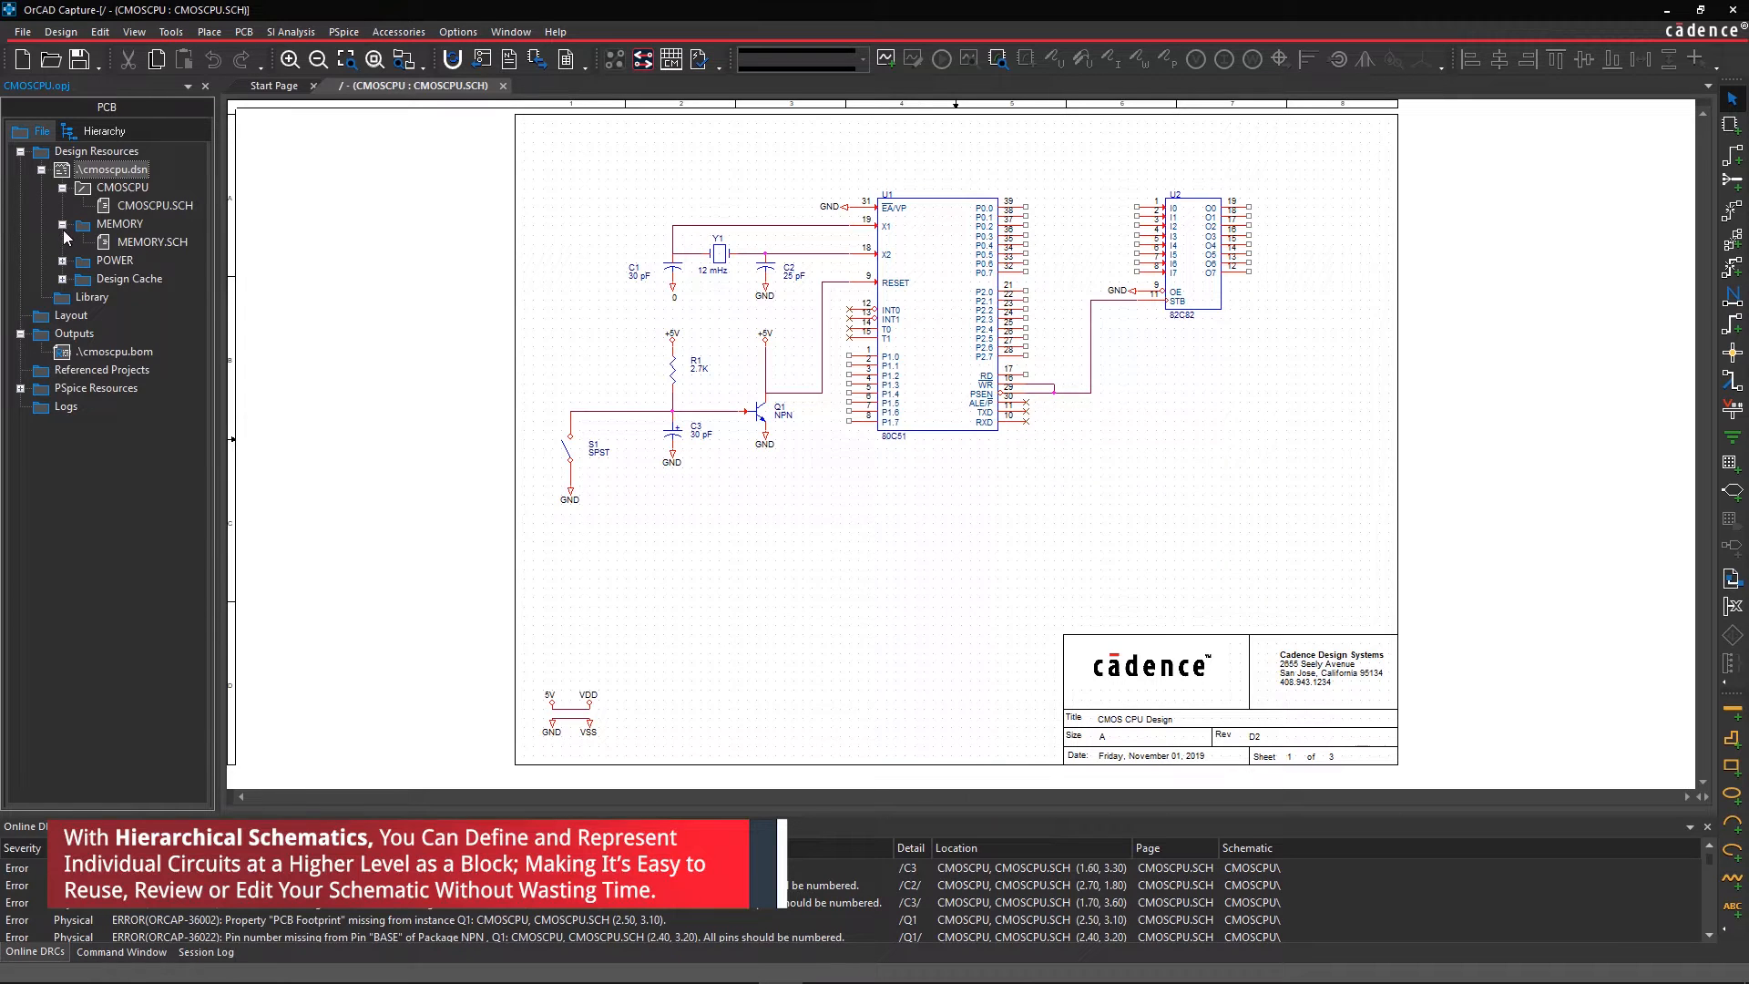
pyautogui.click(64, 261)
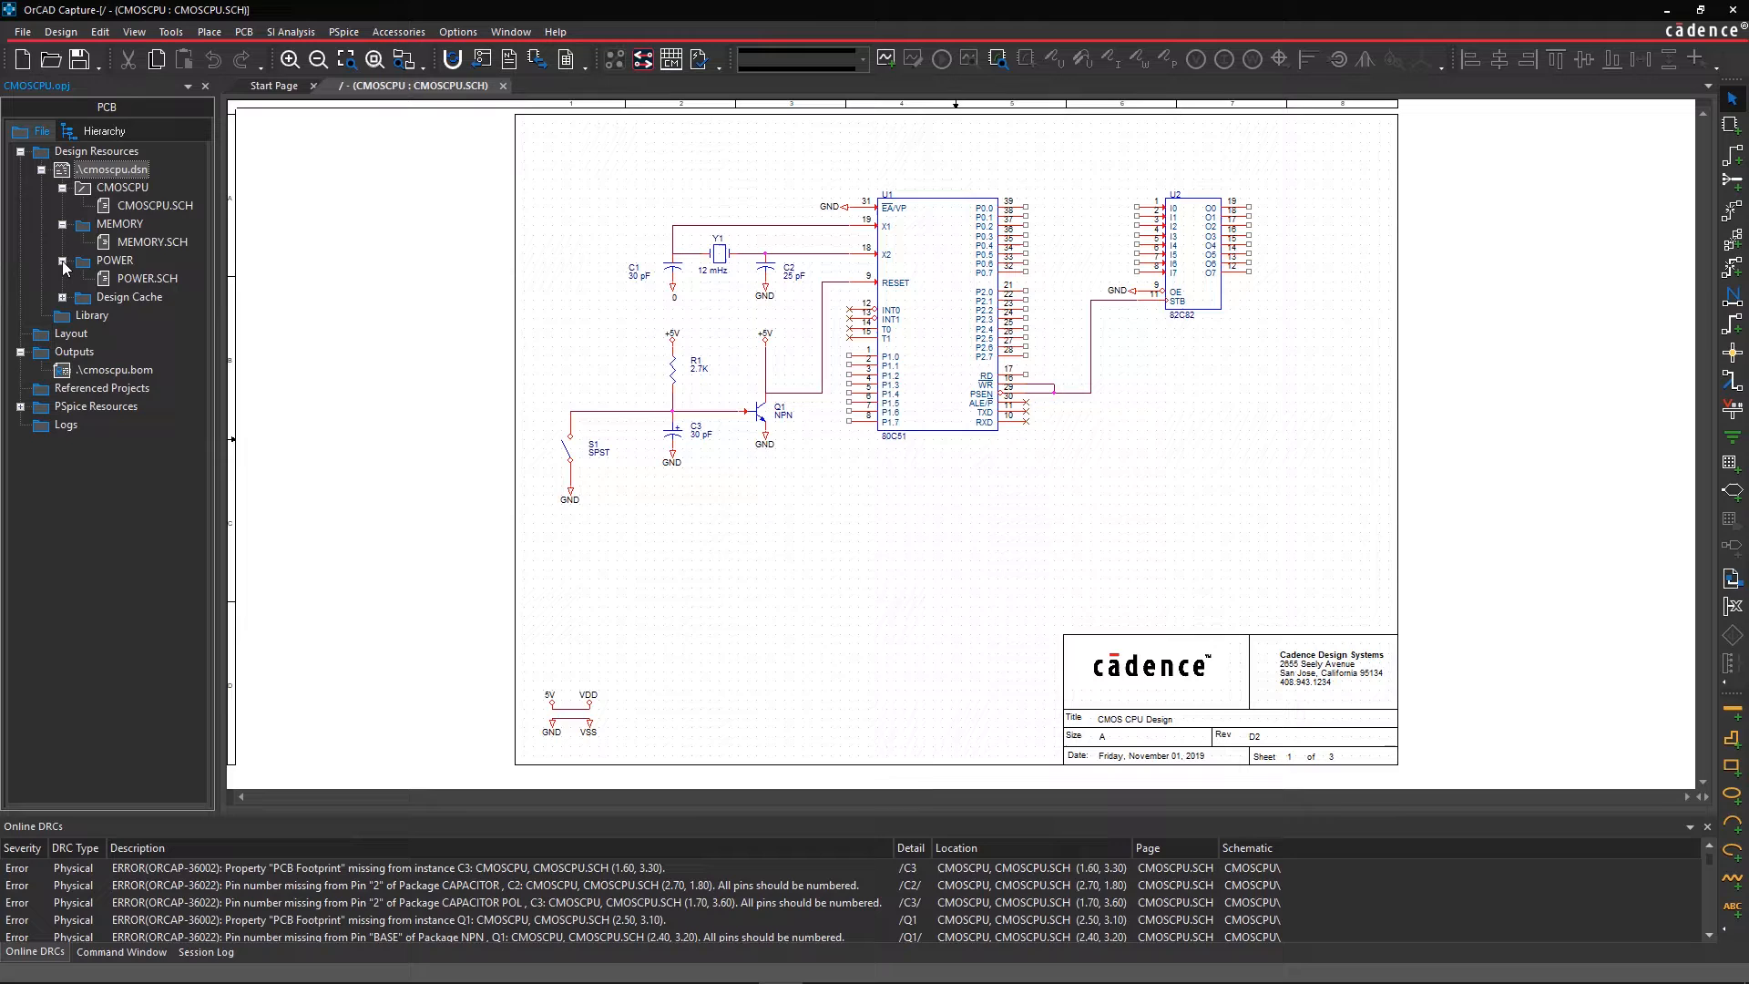
pyautogui.moveTo(107, 260)
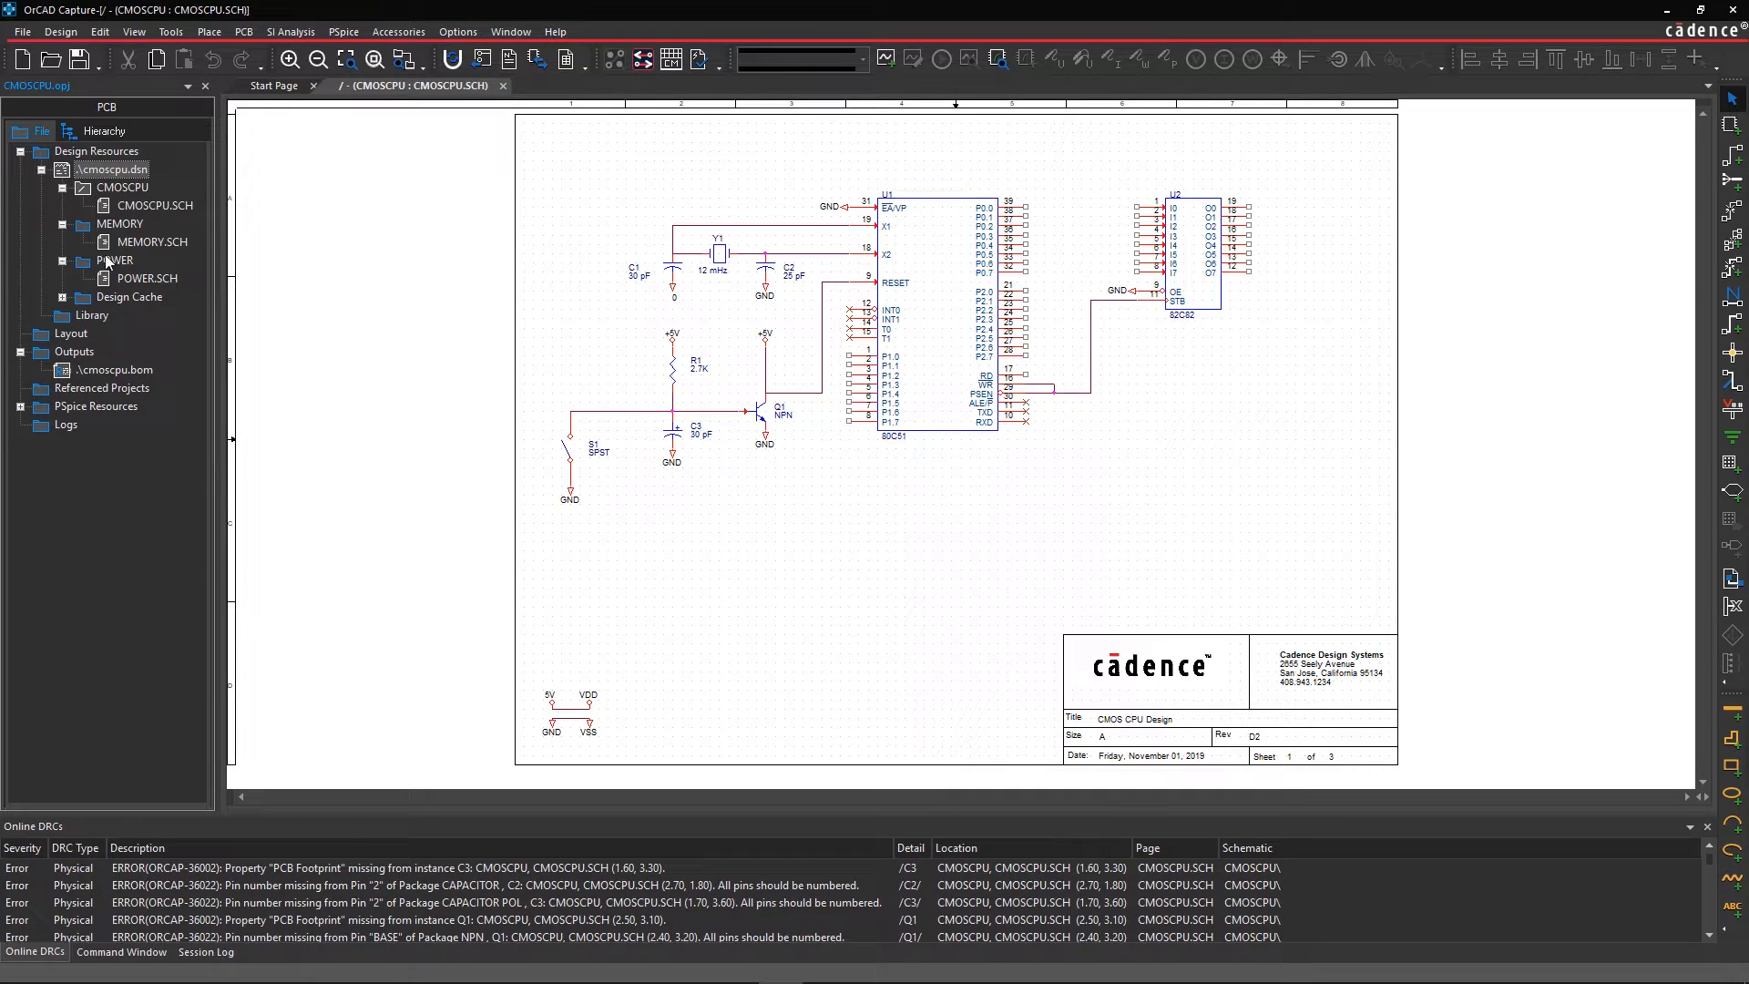
pyautogui.doubleClick(151, 243)
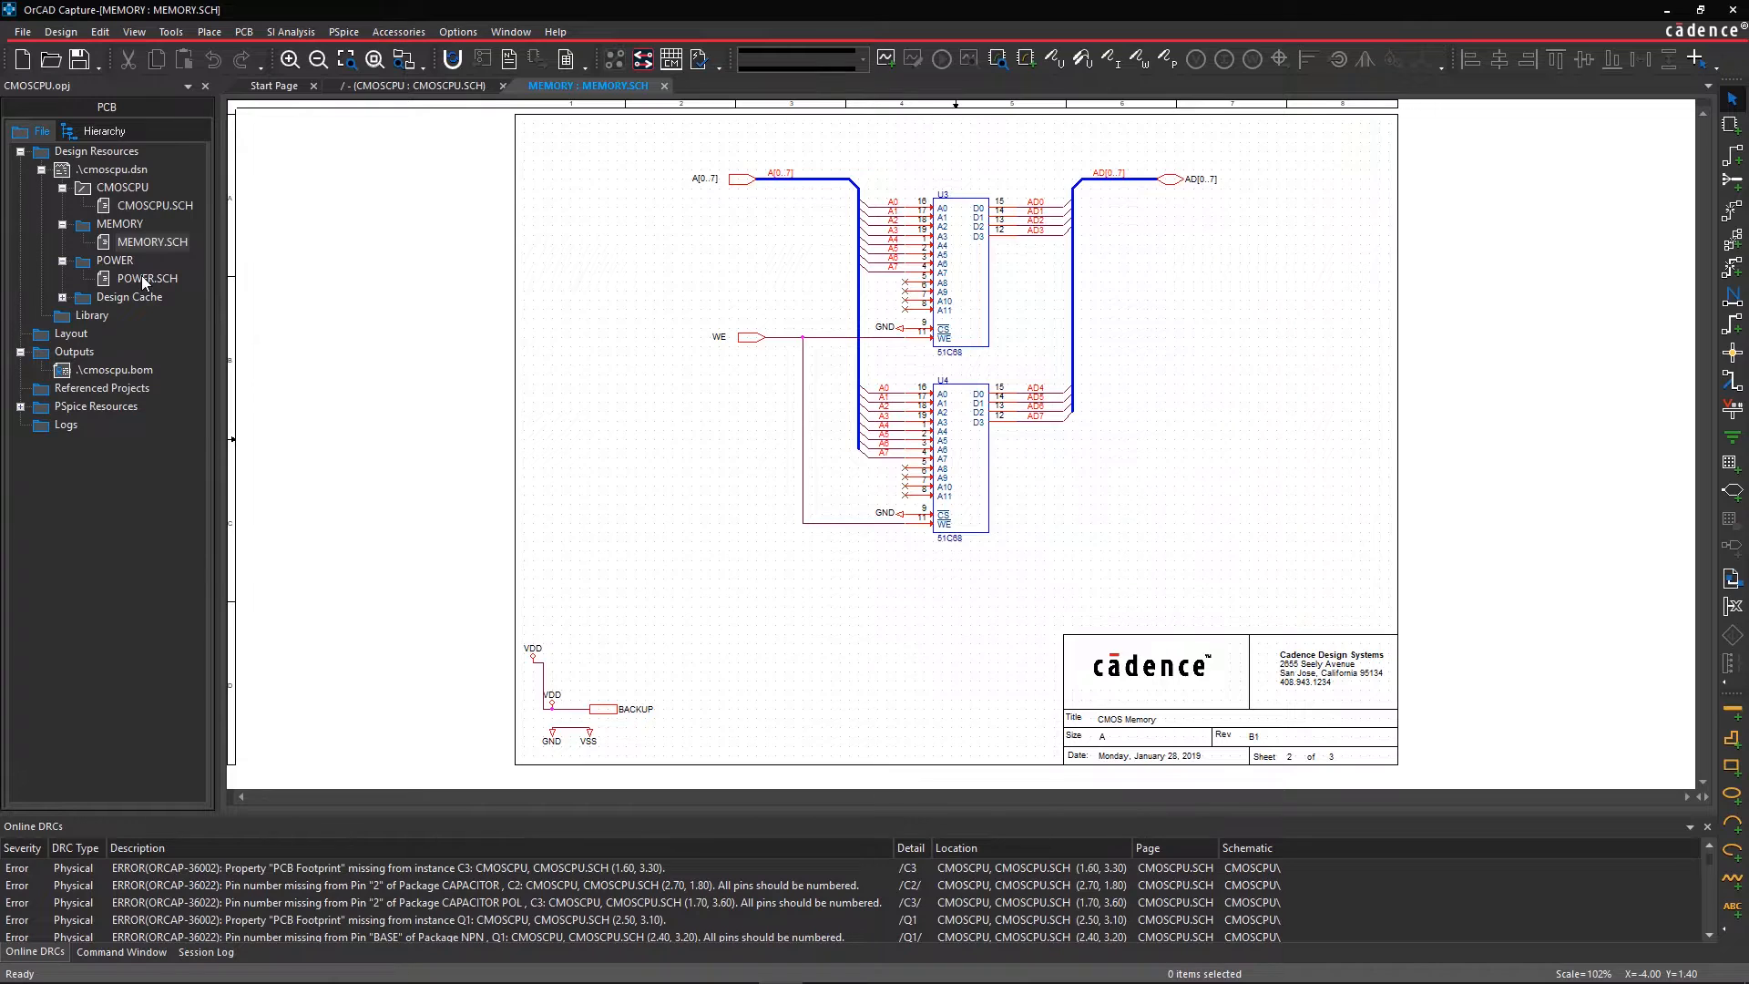
pyautogui.doubleClick(146, 277)
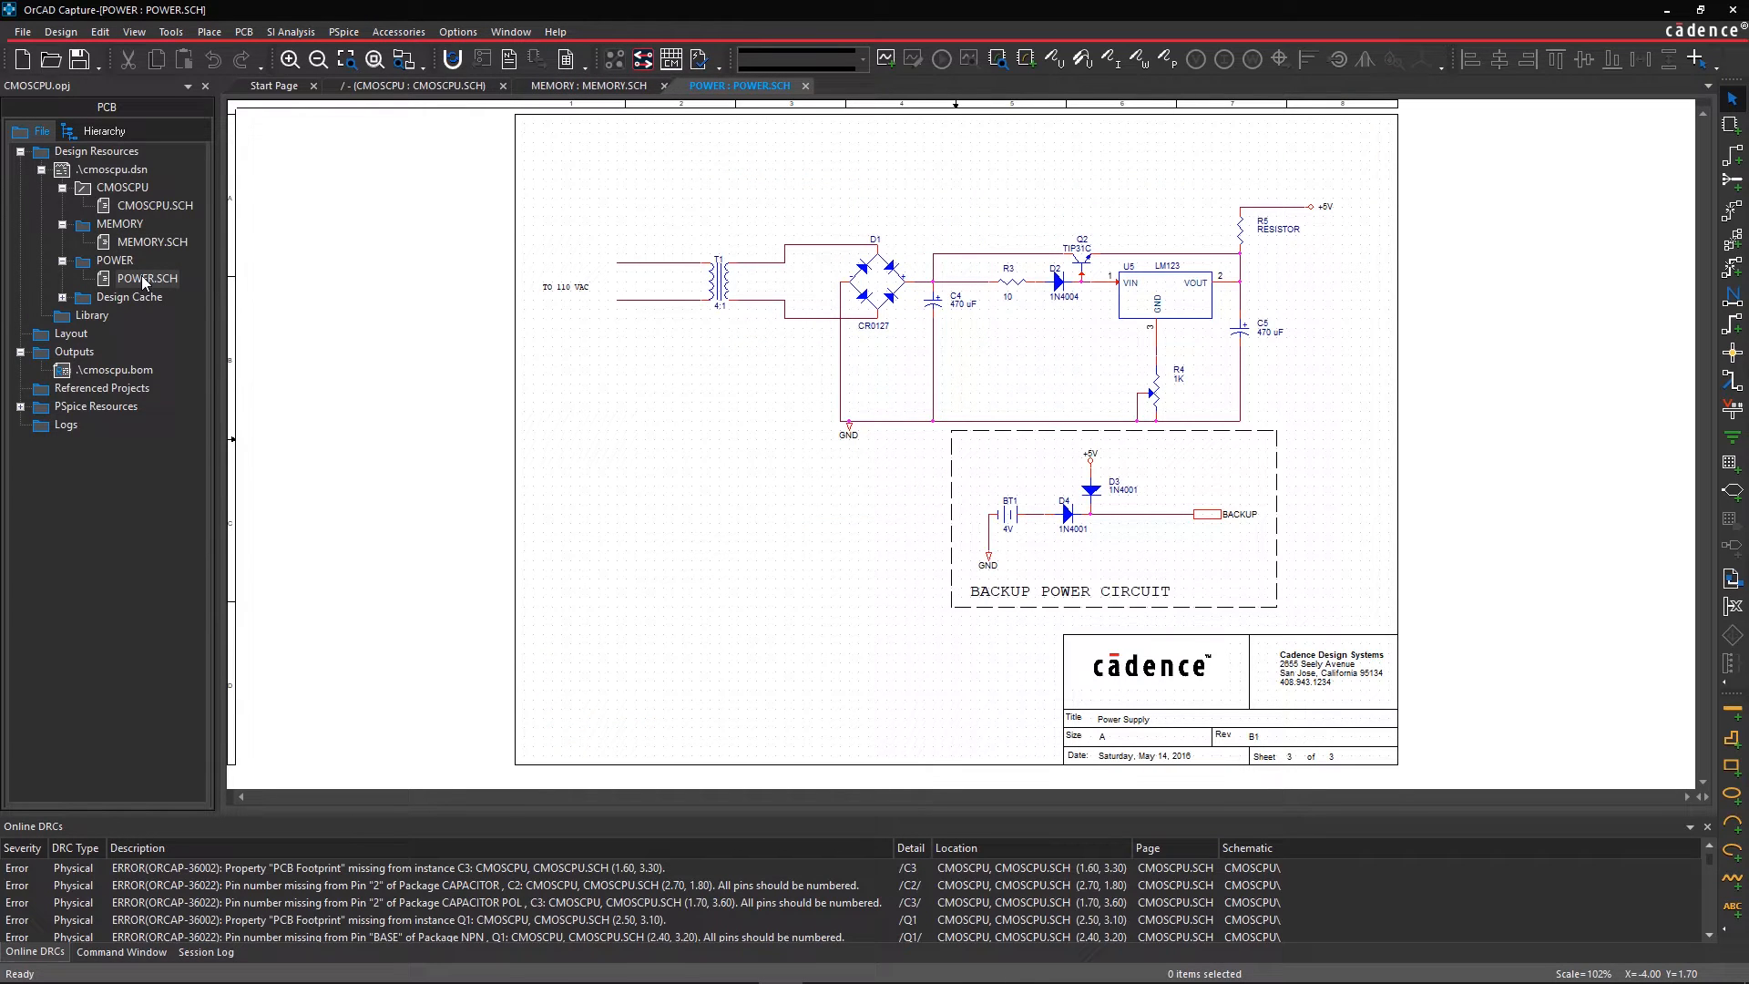
pyautogui.moveTo(297, 187)
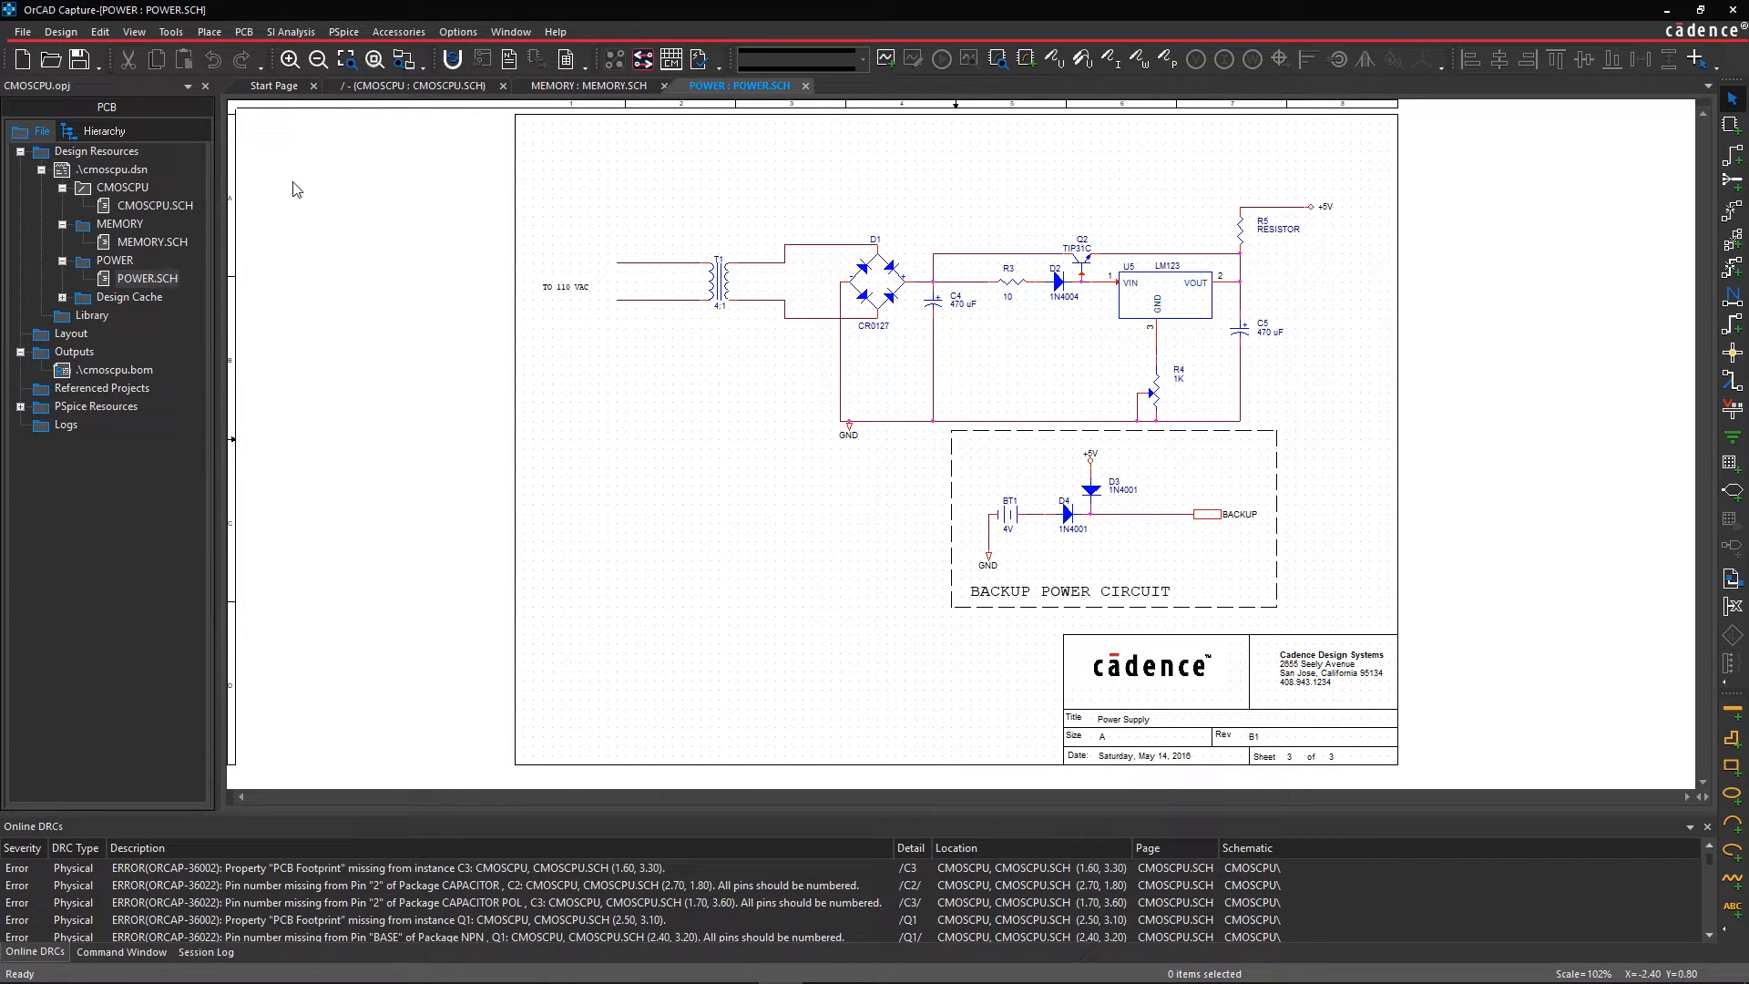
# Step: On the CMOSCPU page, define a hierarchical block referenced MEMO with Schematic View implementation
pyautogui.click(419, 85)
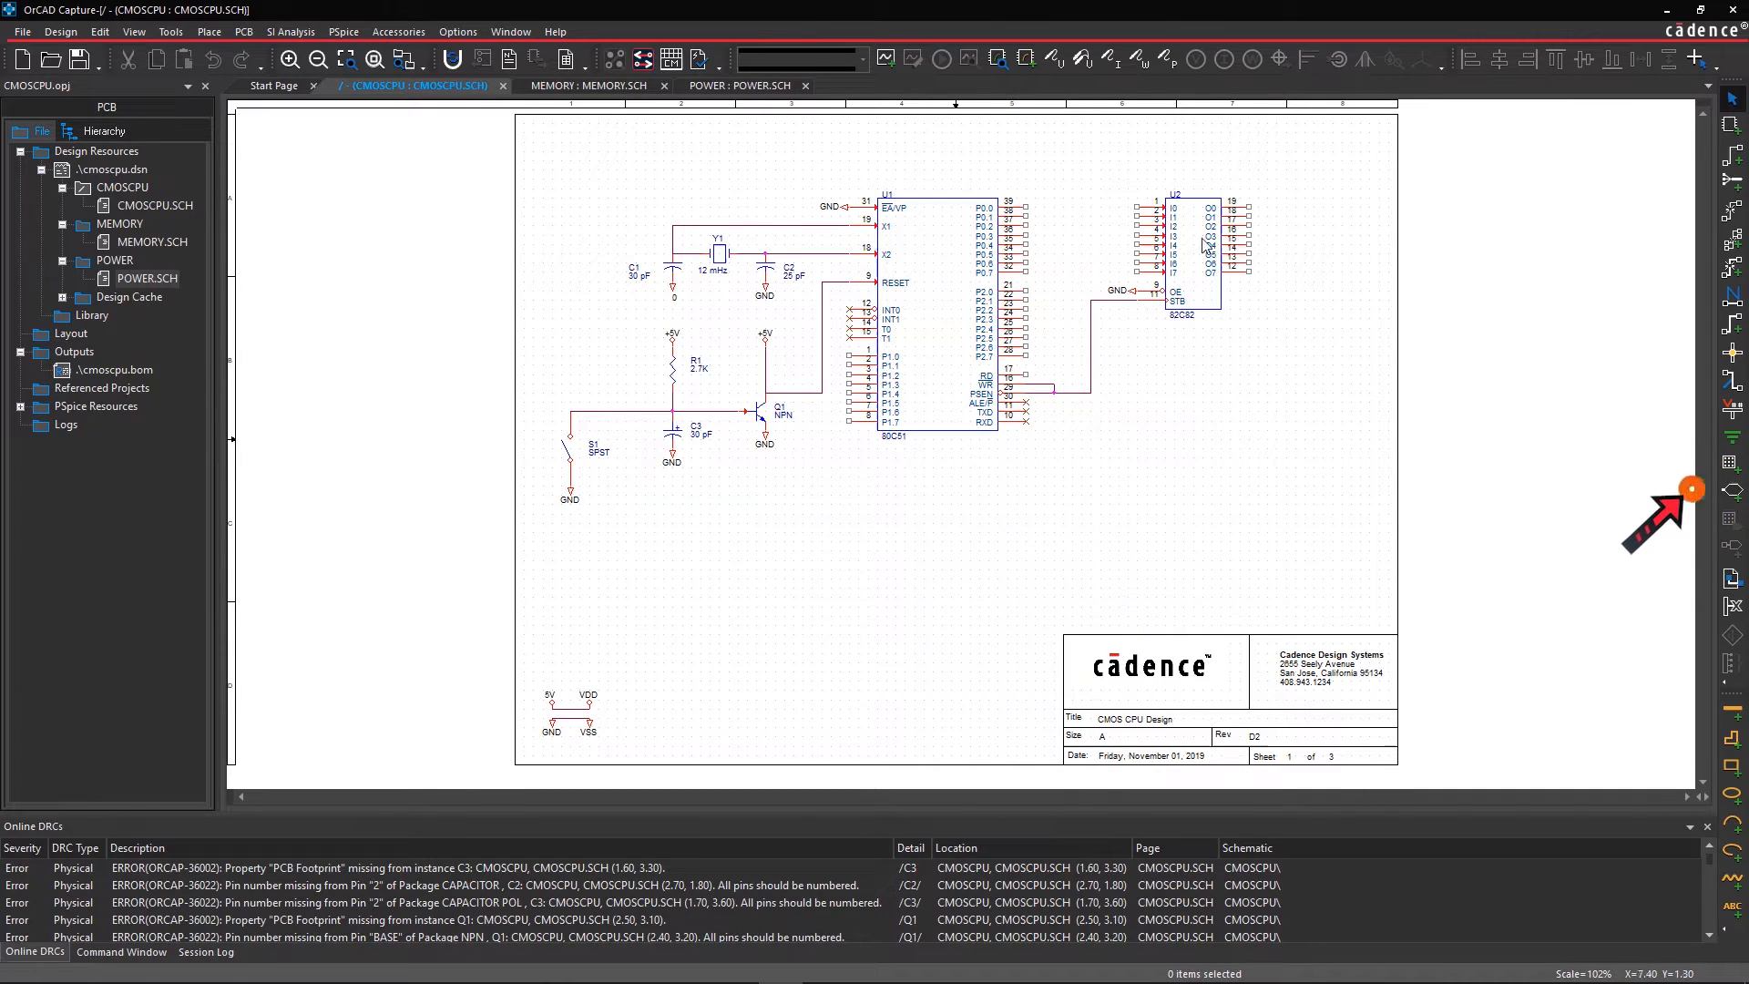
pyautogui.click(1733, 466)
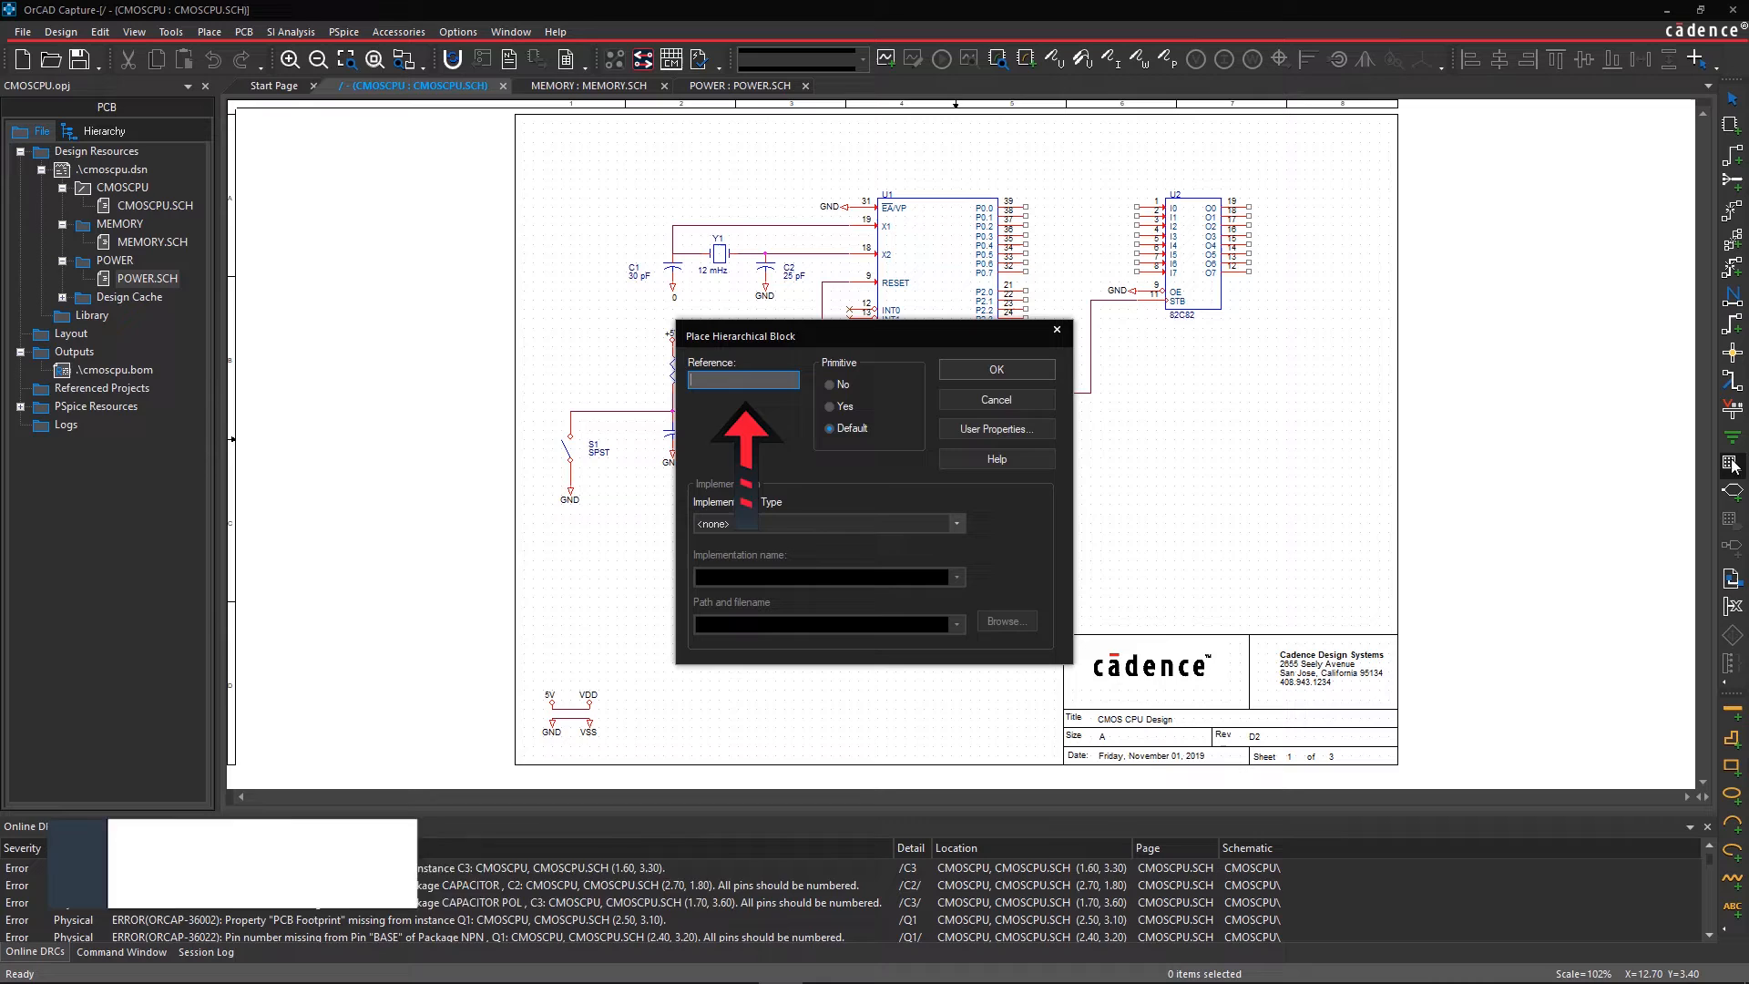
pyautogui.write('MEMORY')
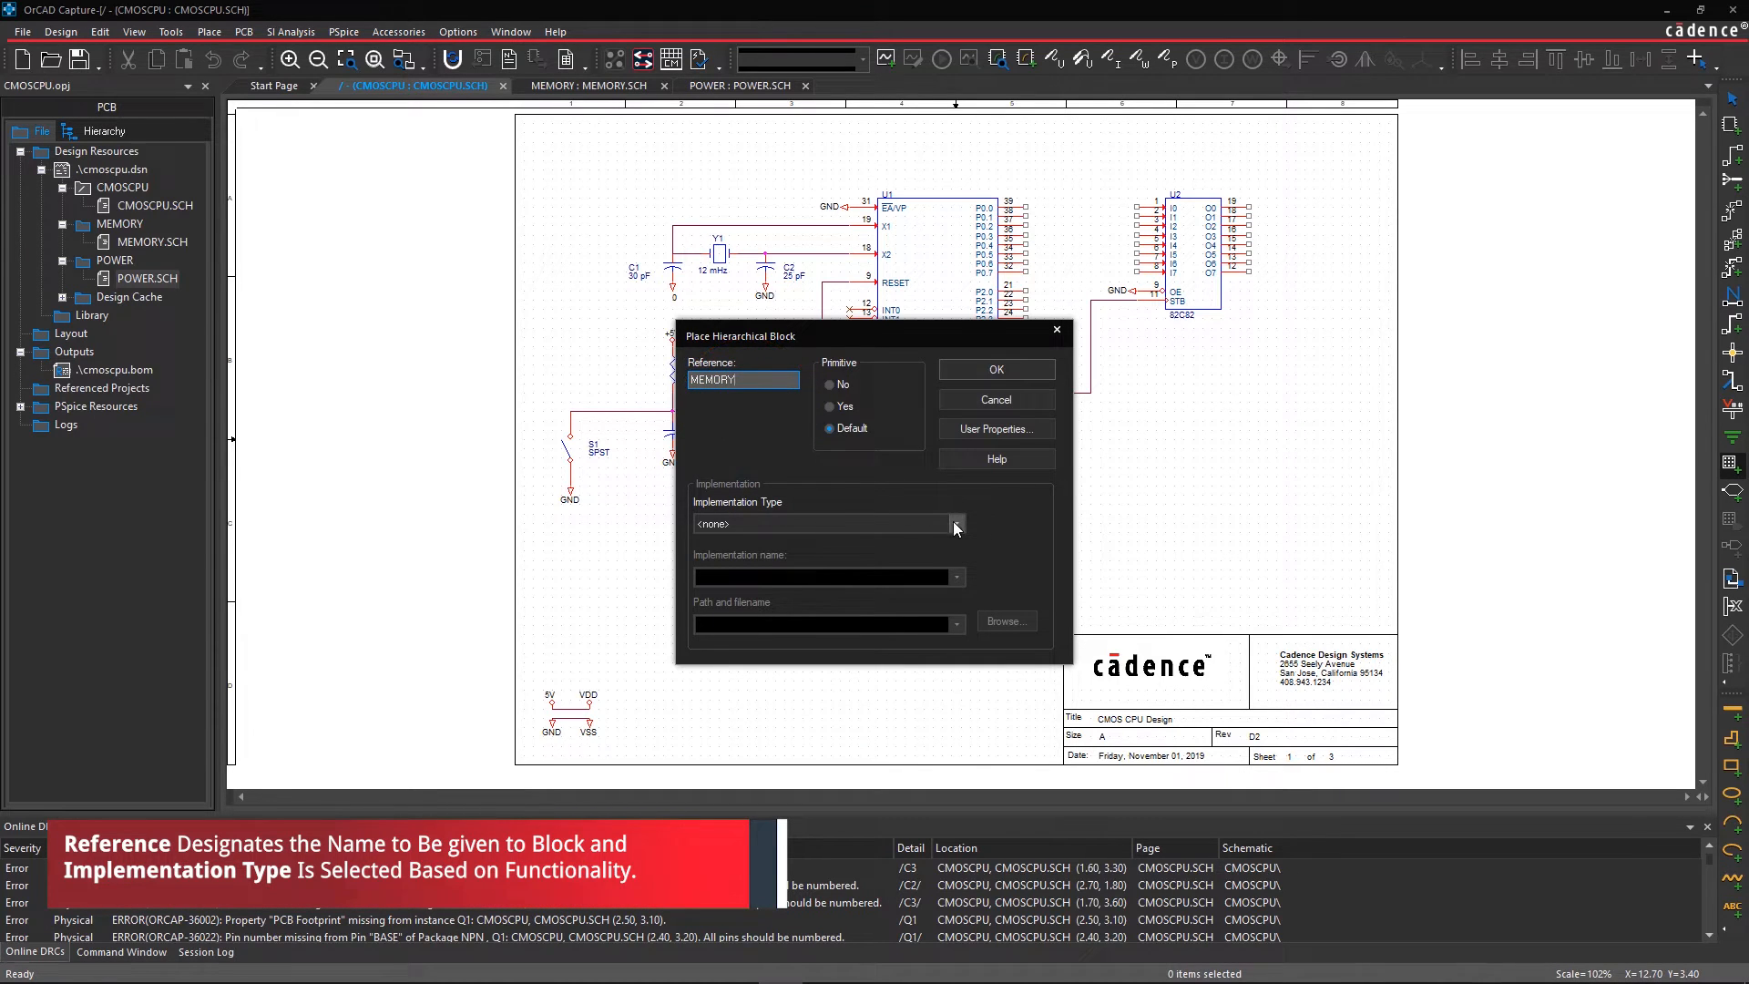
pyautogui.click(954, 525)
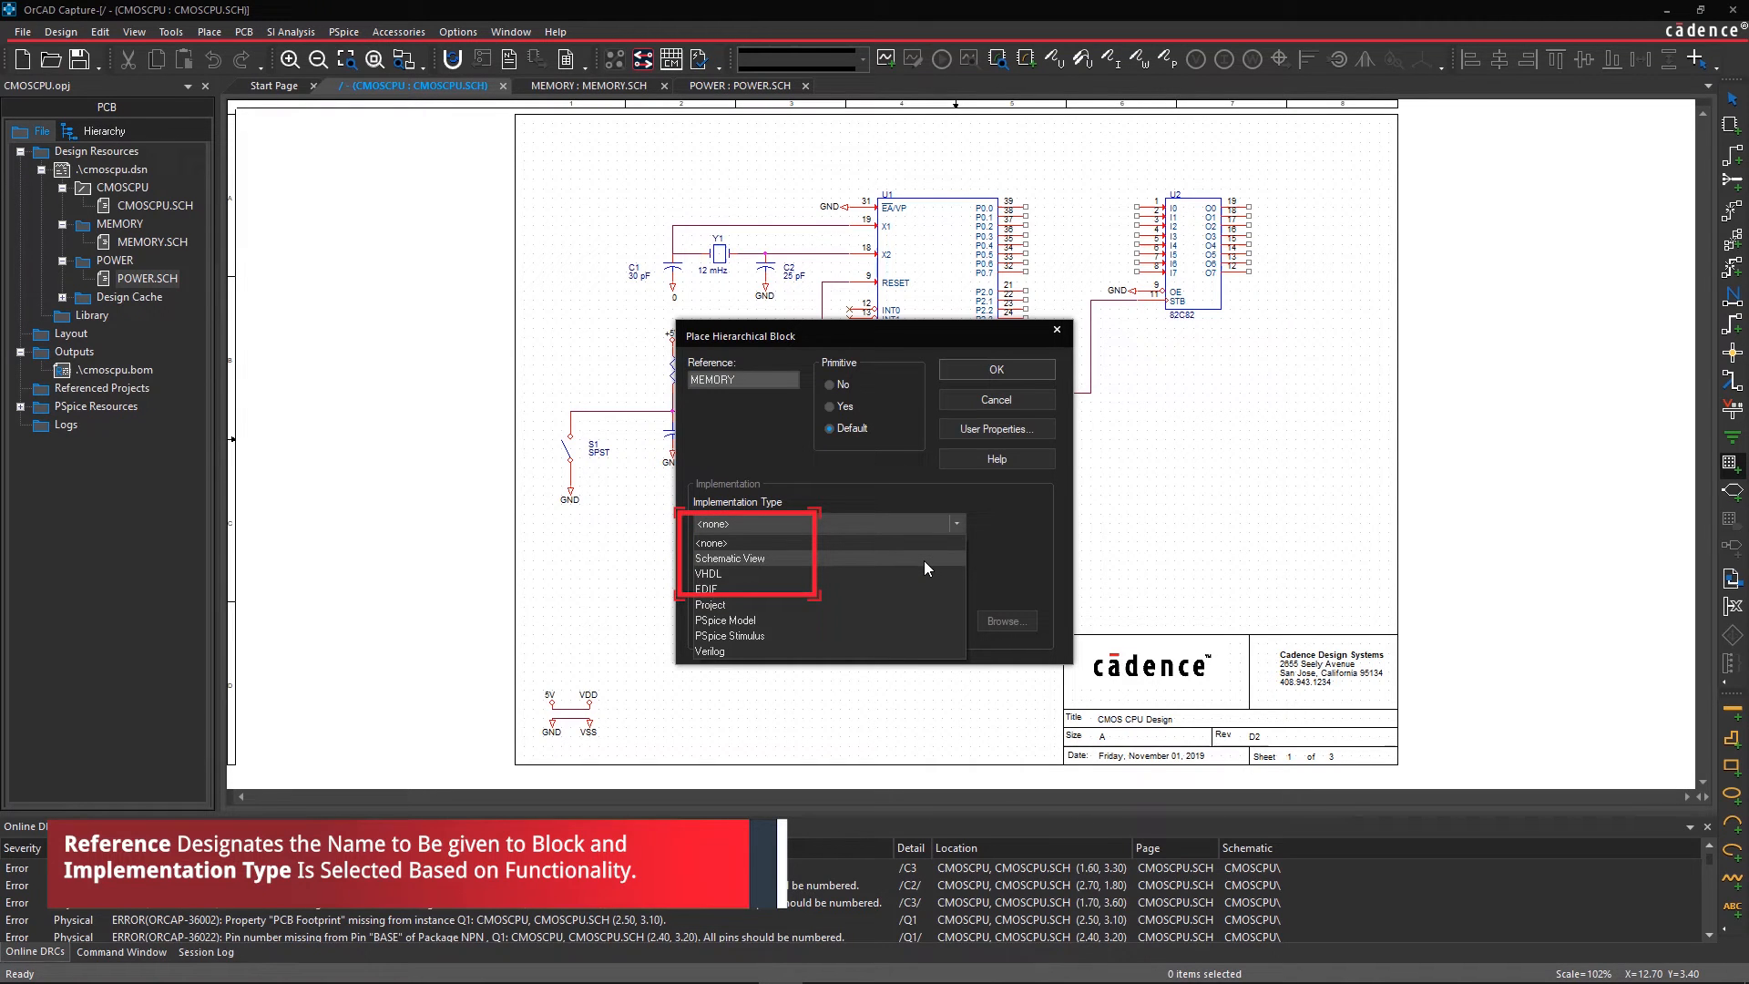
pyautogui.click(731, 557)
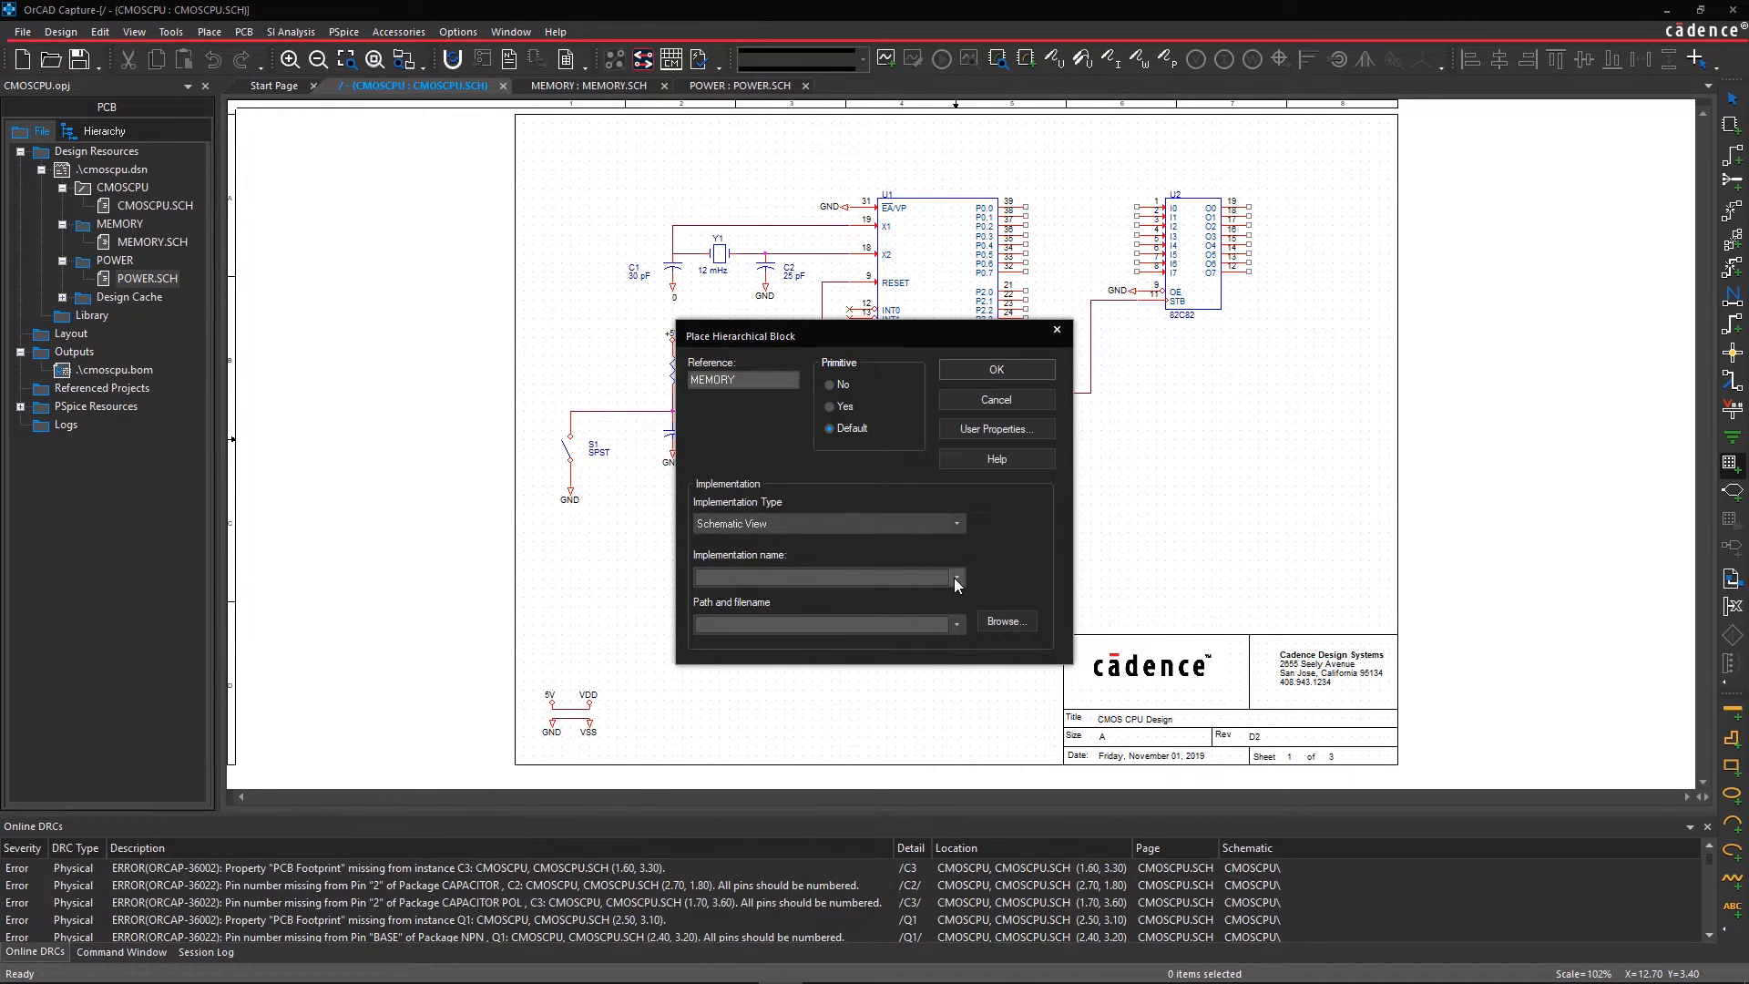
# Step: Link the block to the MEMORY schematic and place it on the lower right of the page
pyautogui.click(953, 577)
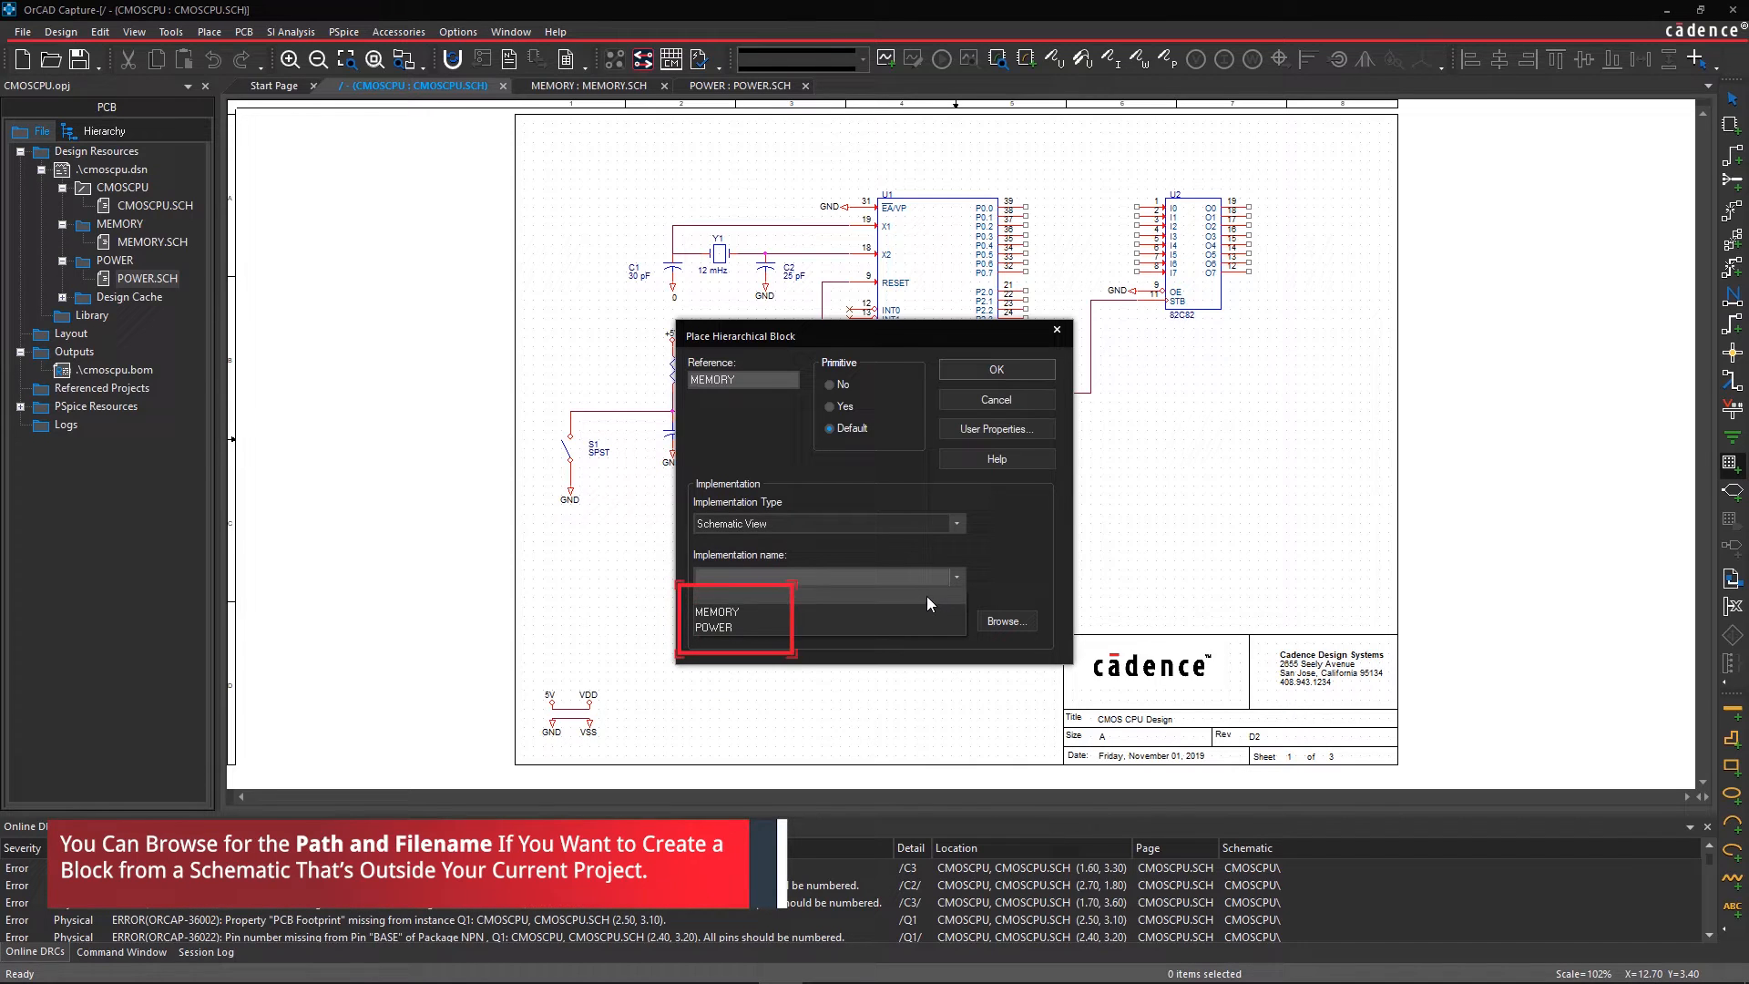
pyautogui.click(716, 613)
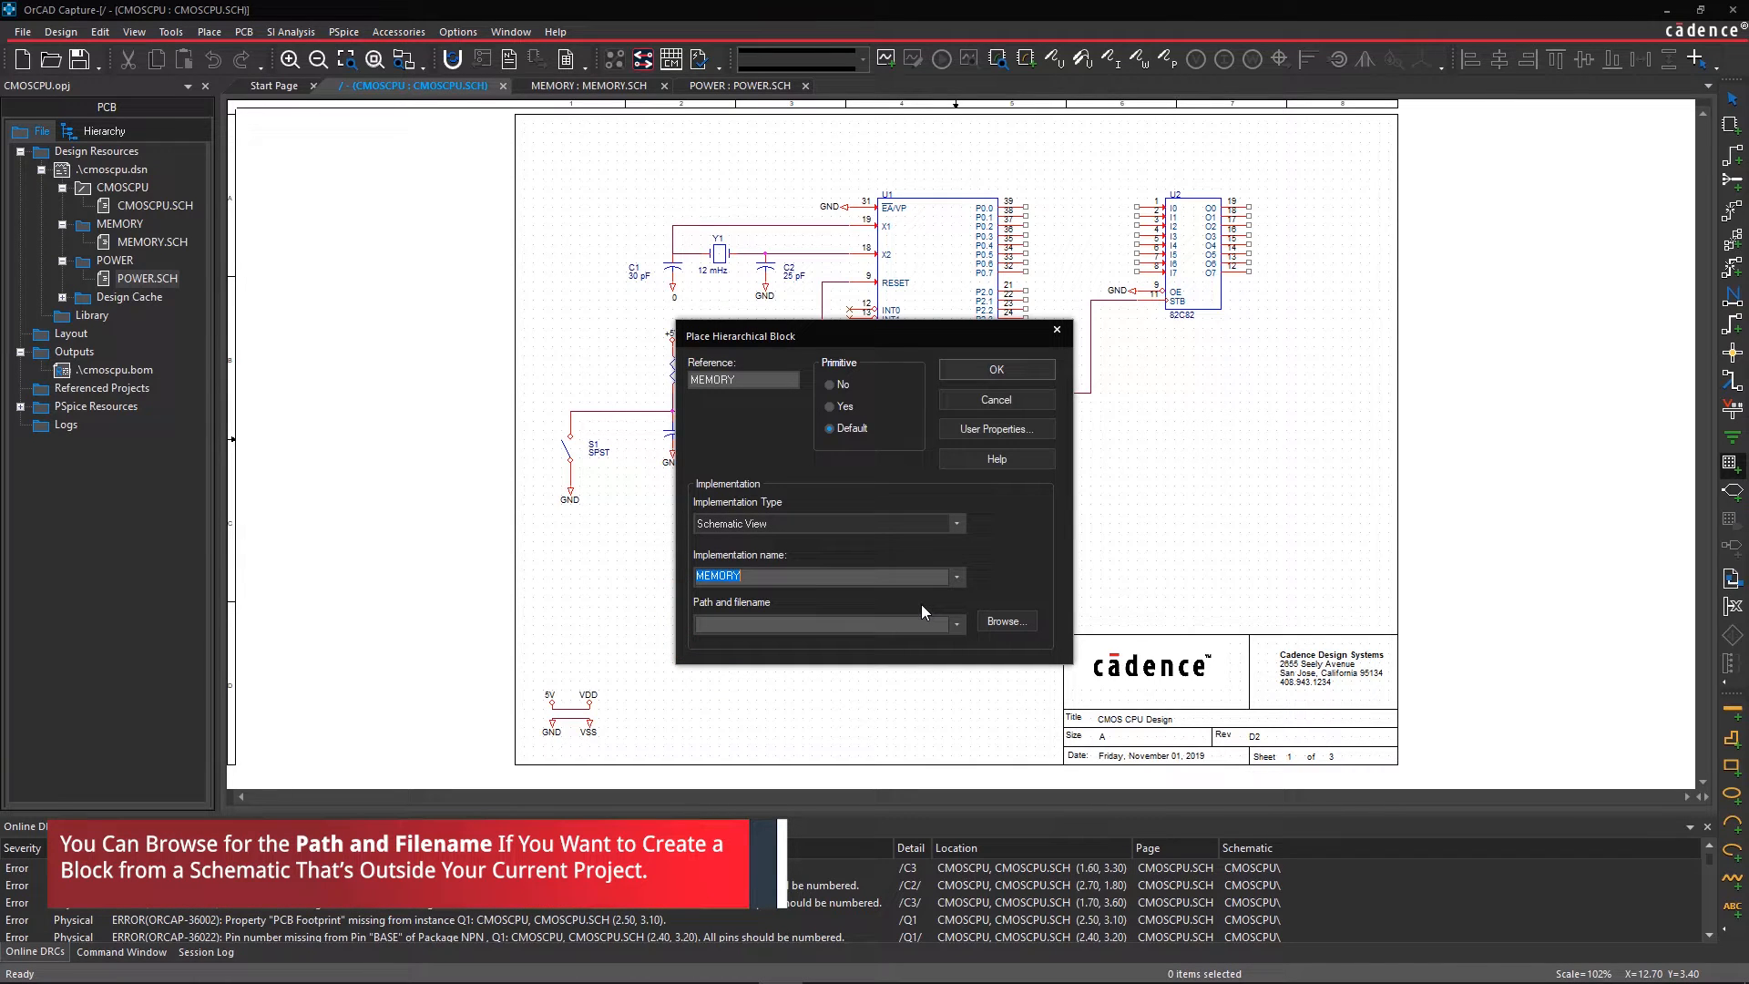
pyautogui.moveTo(995, 370)
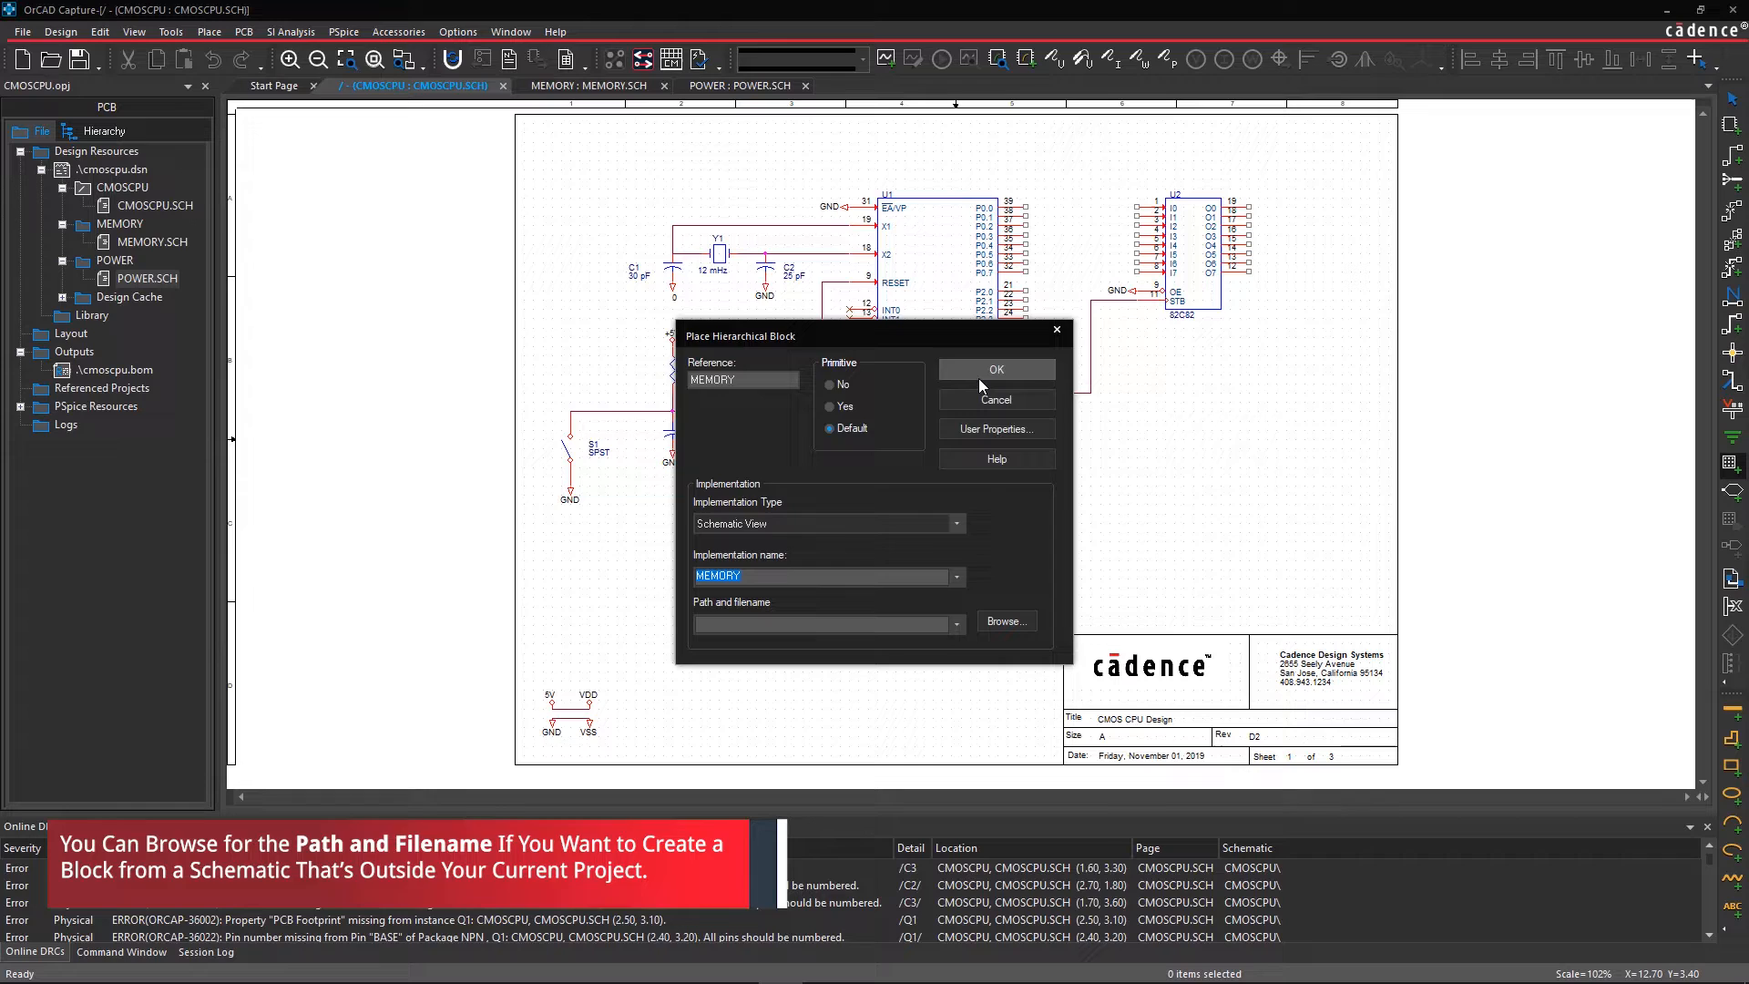
pyautogui.click(995, 369)
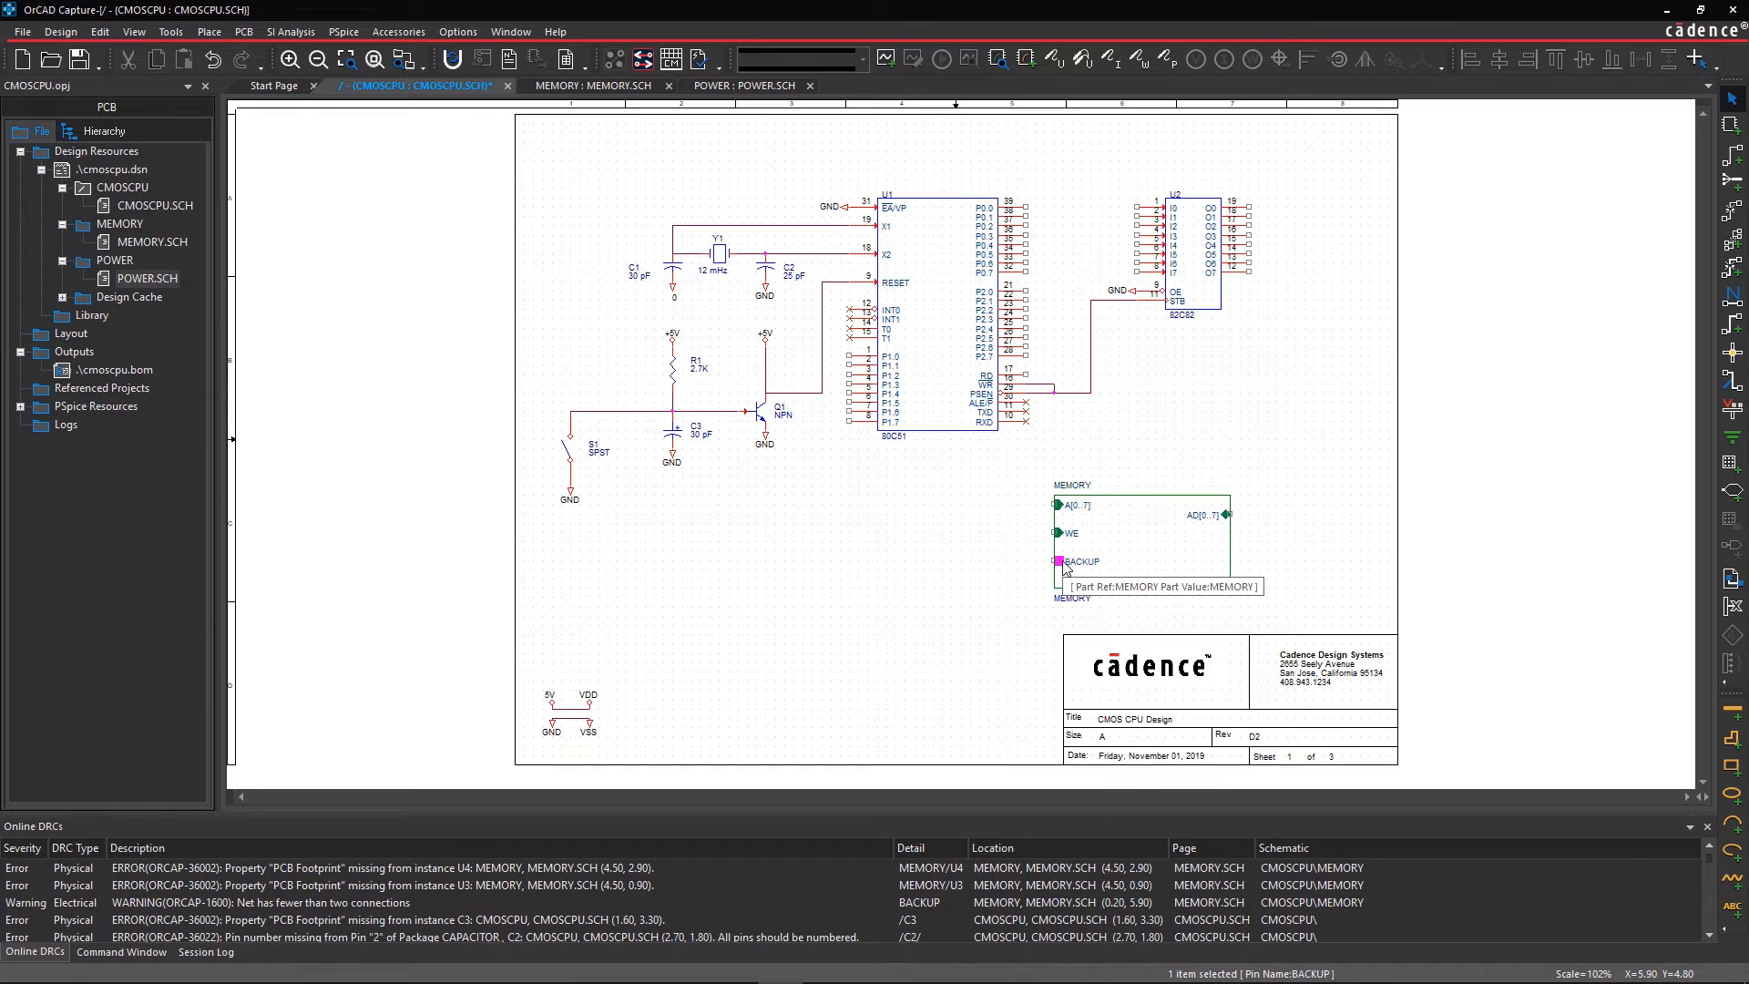
pyautogui.click(1061, 514)
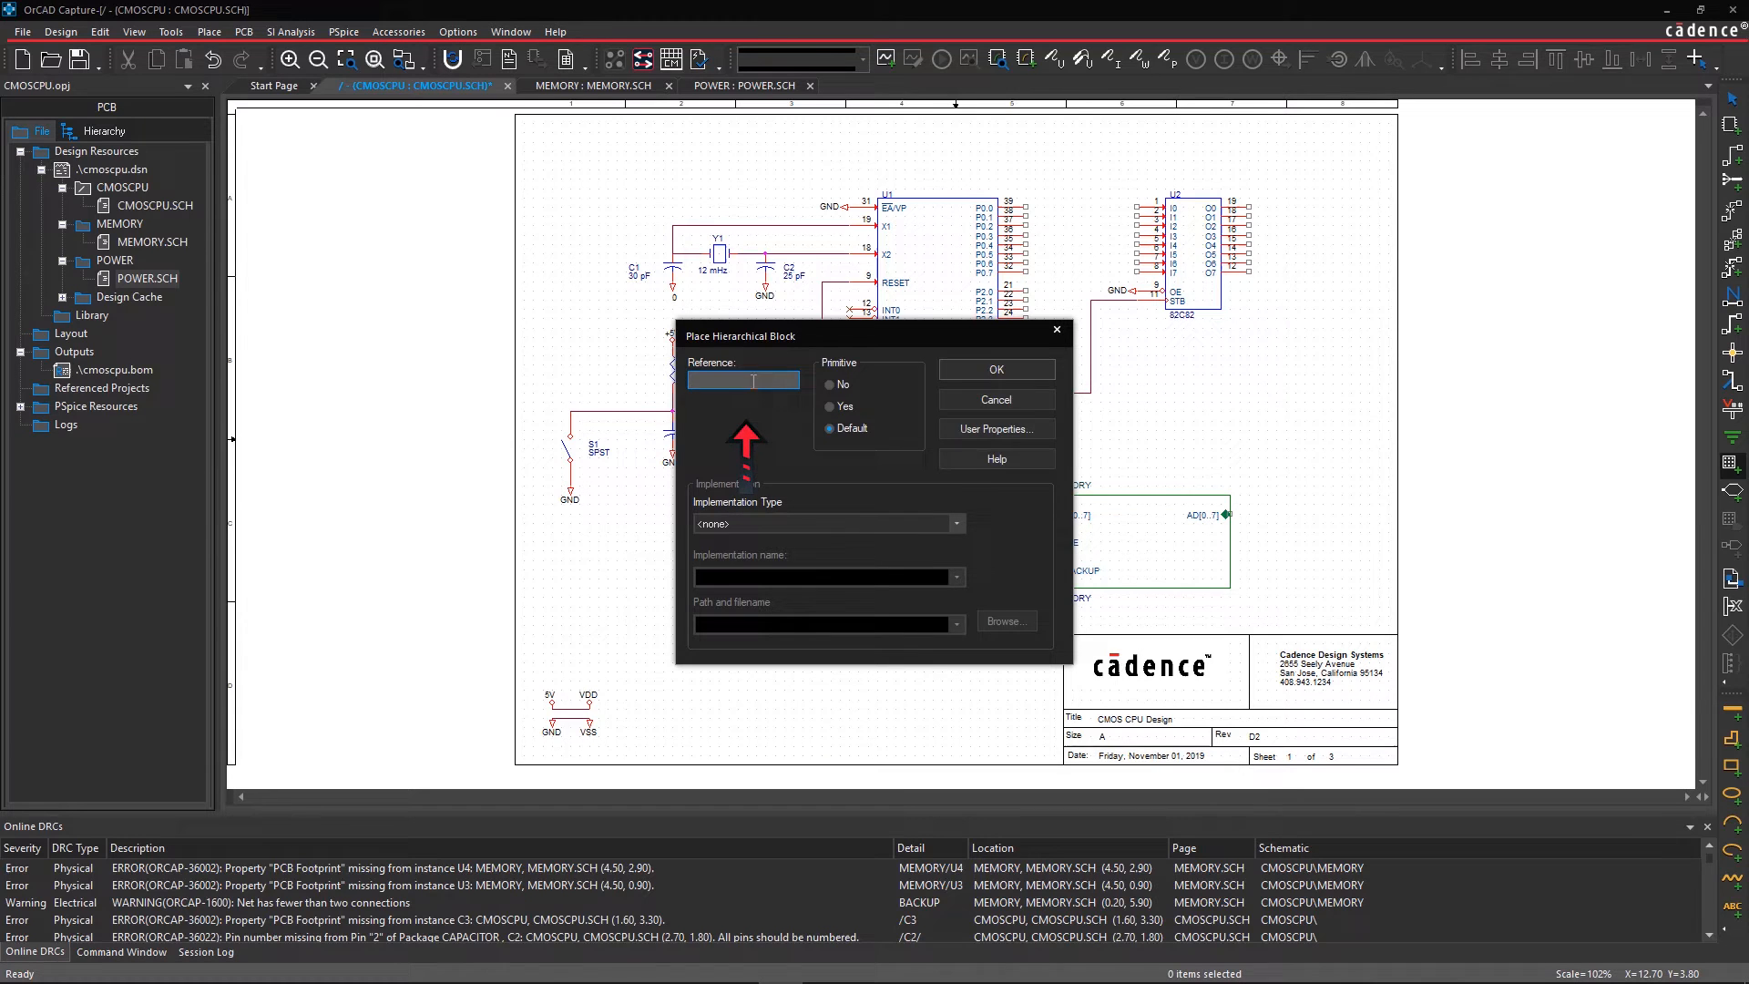
# Step: Define a POWER block implemented by the POWER schematic and draw it beside MEMORY
pyautogui.write('POWER')
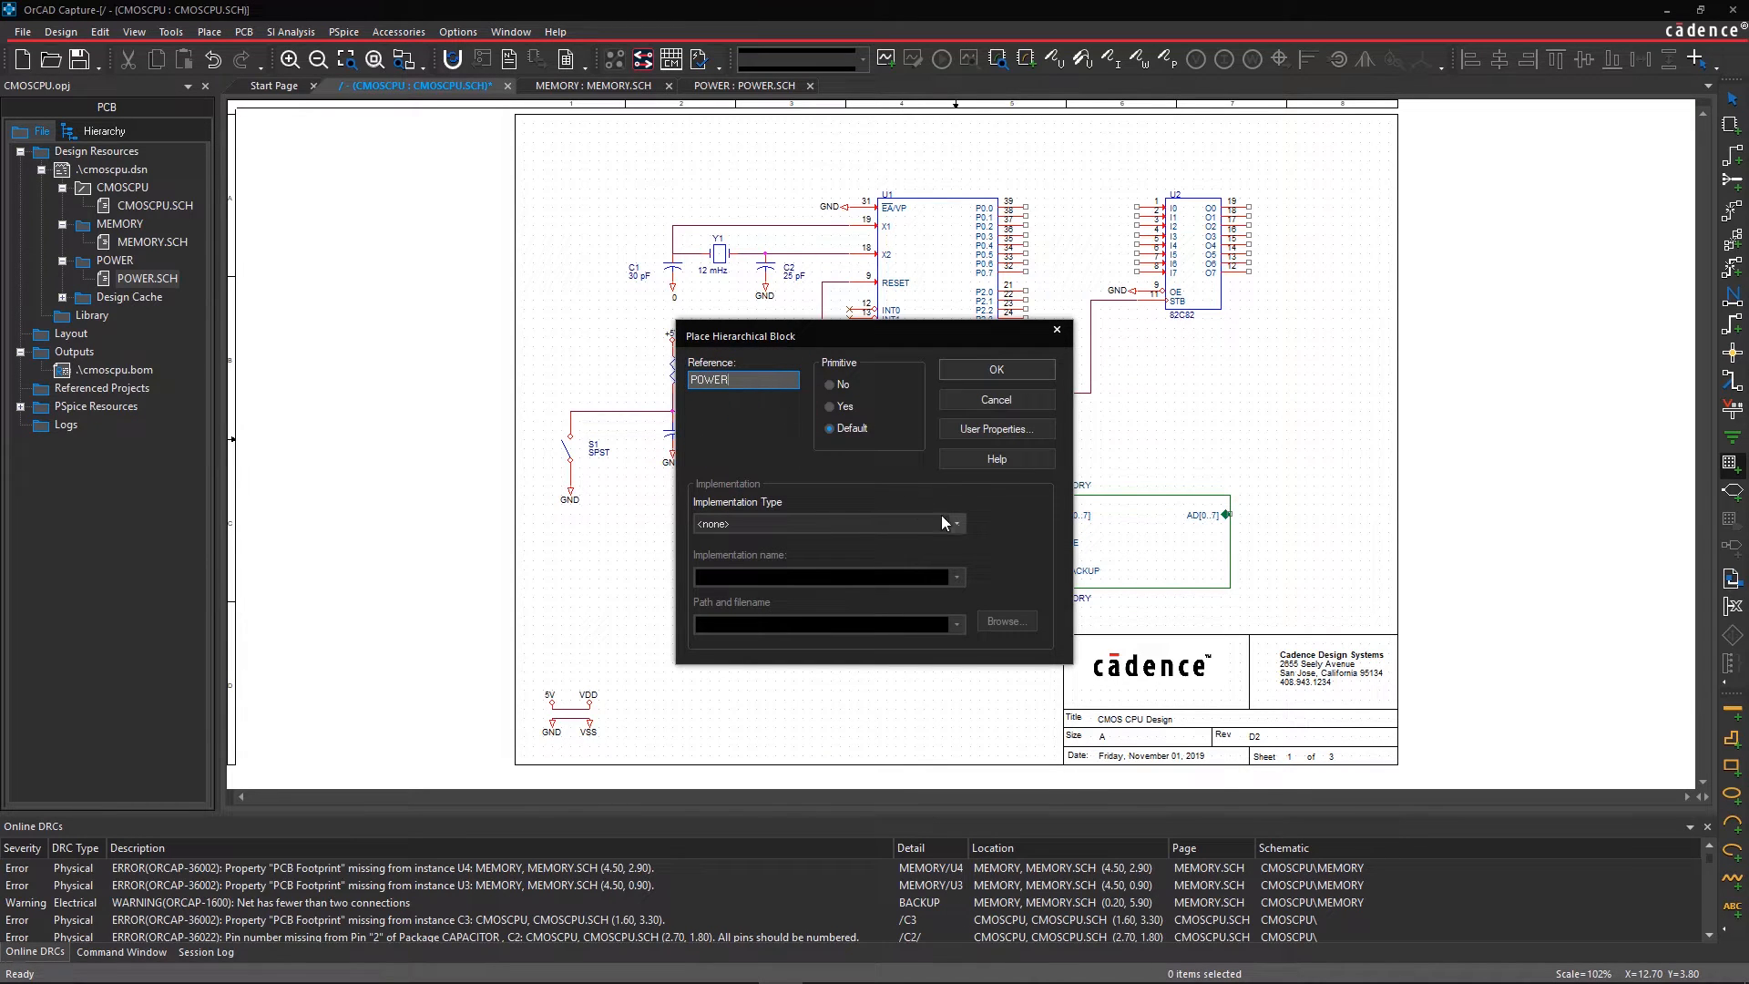
pyautogui.click(953, 523)
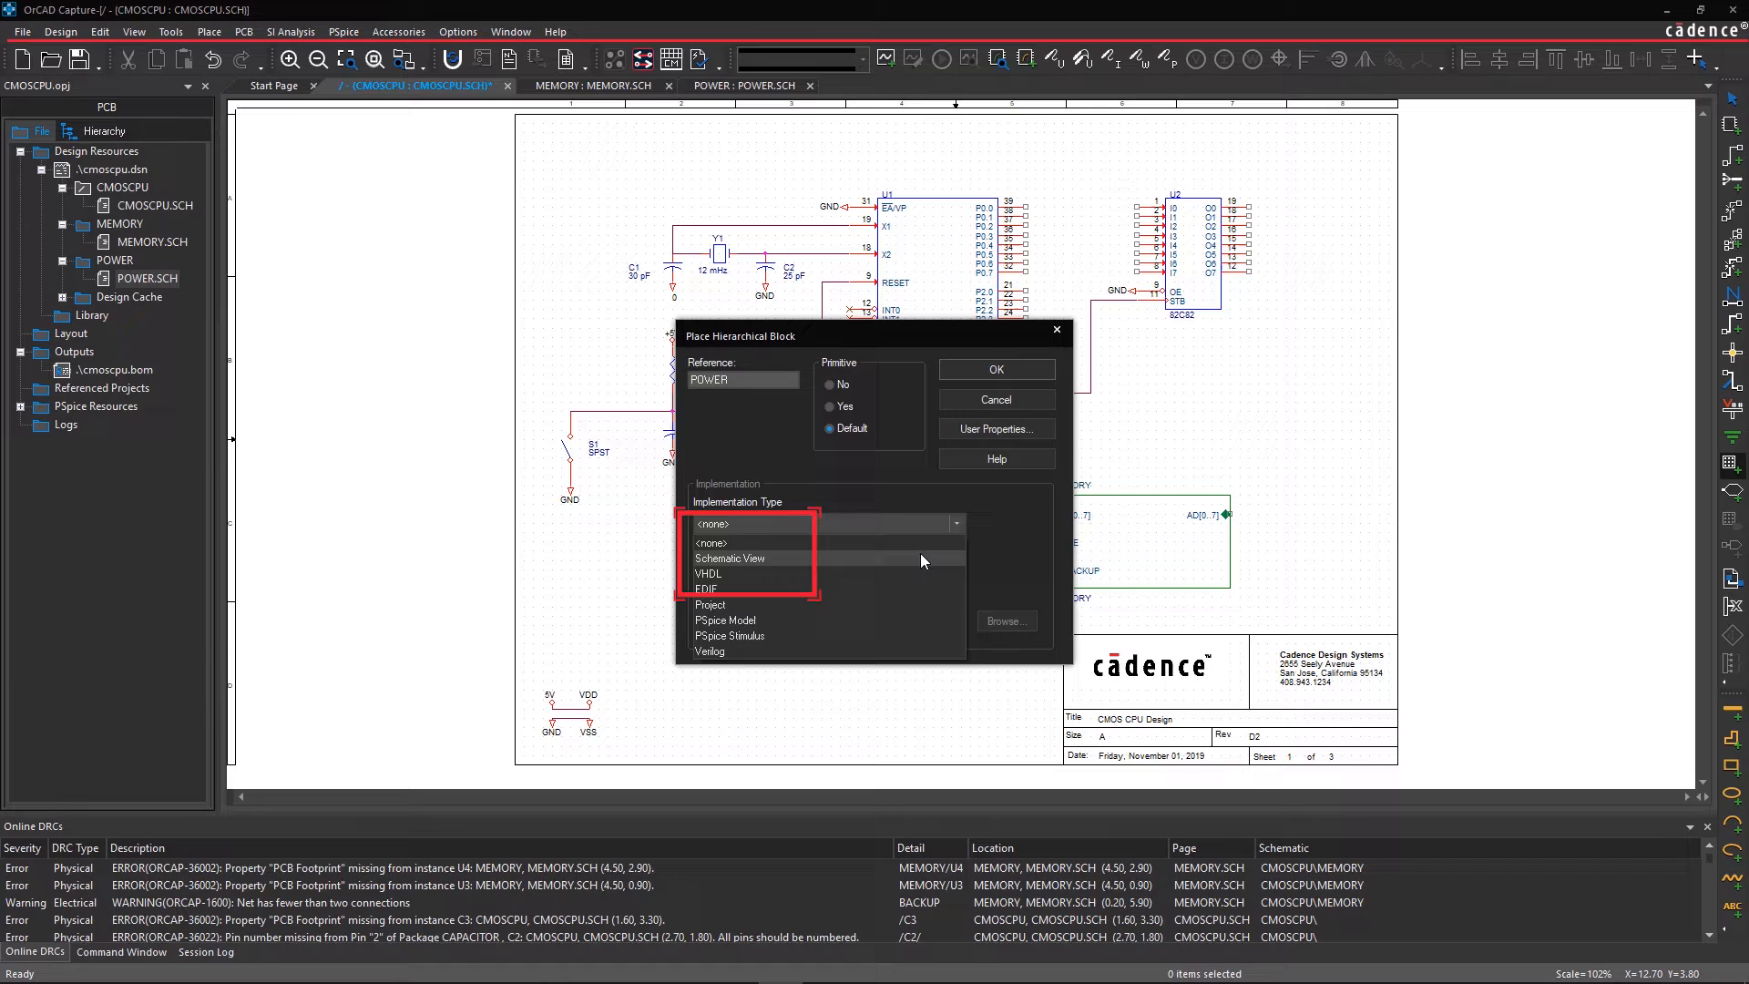
pyautogui.click(730, 557)
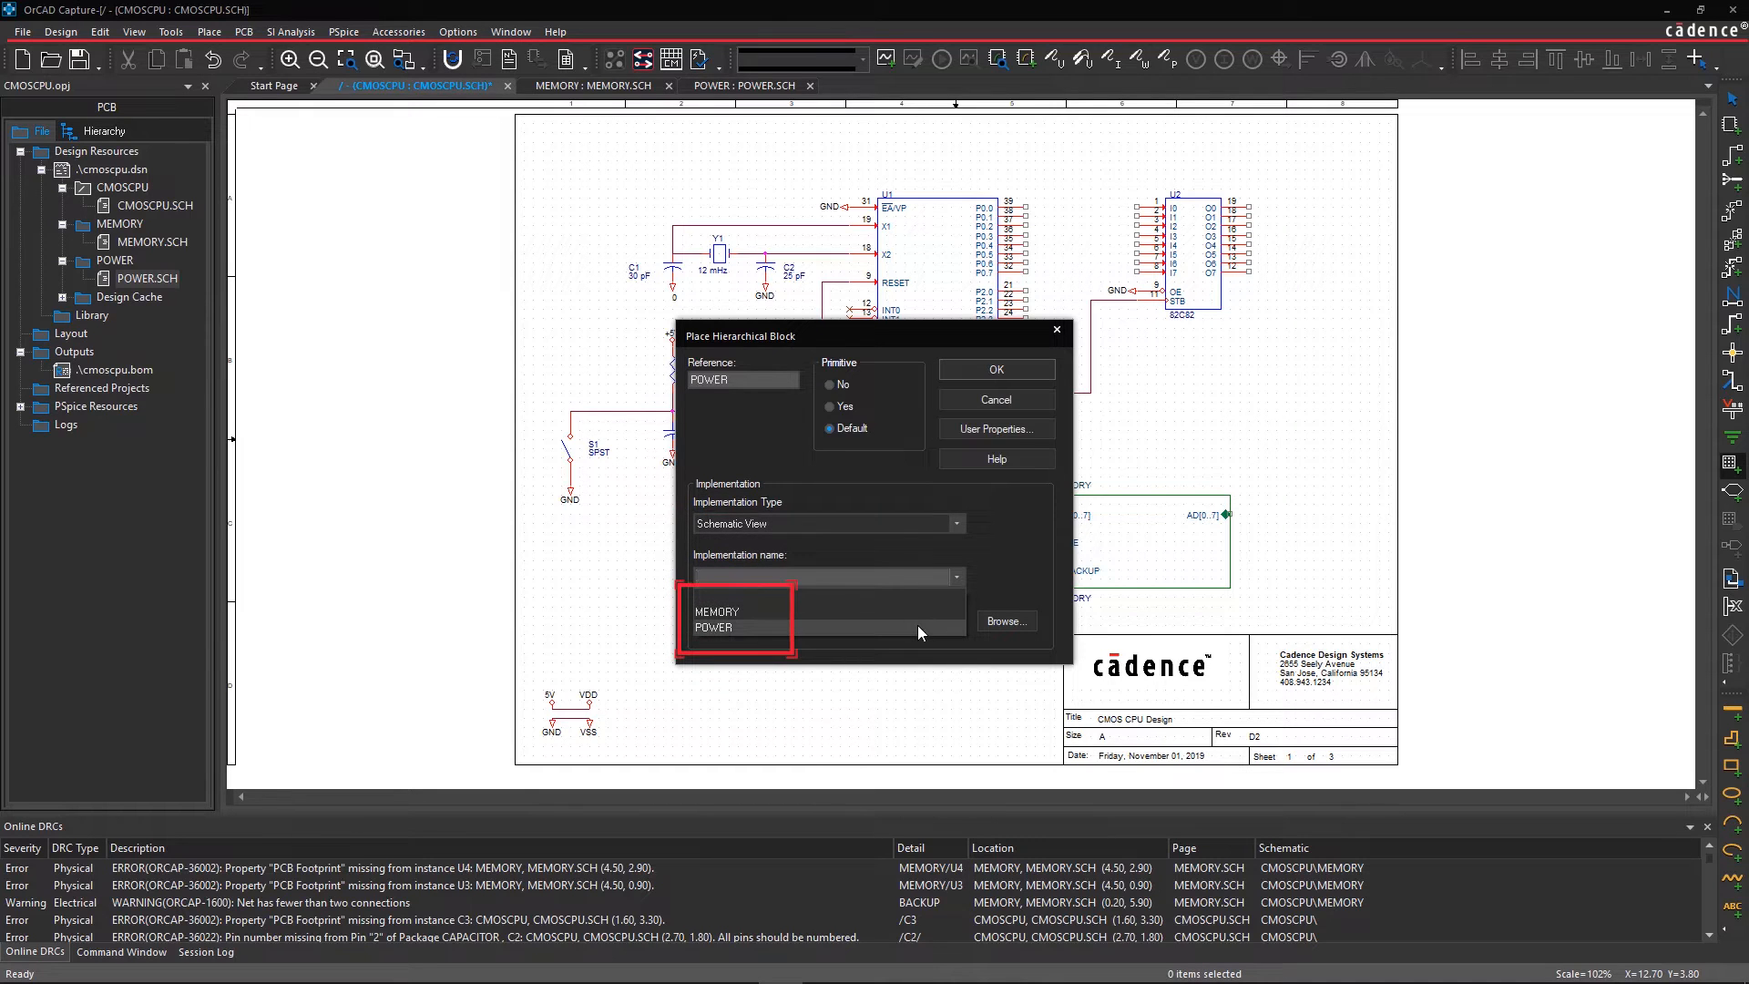
pyautogui.click(713, 626)
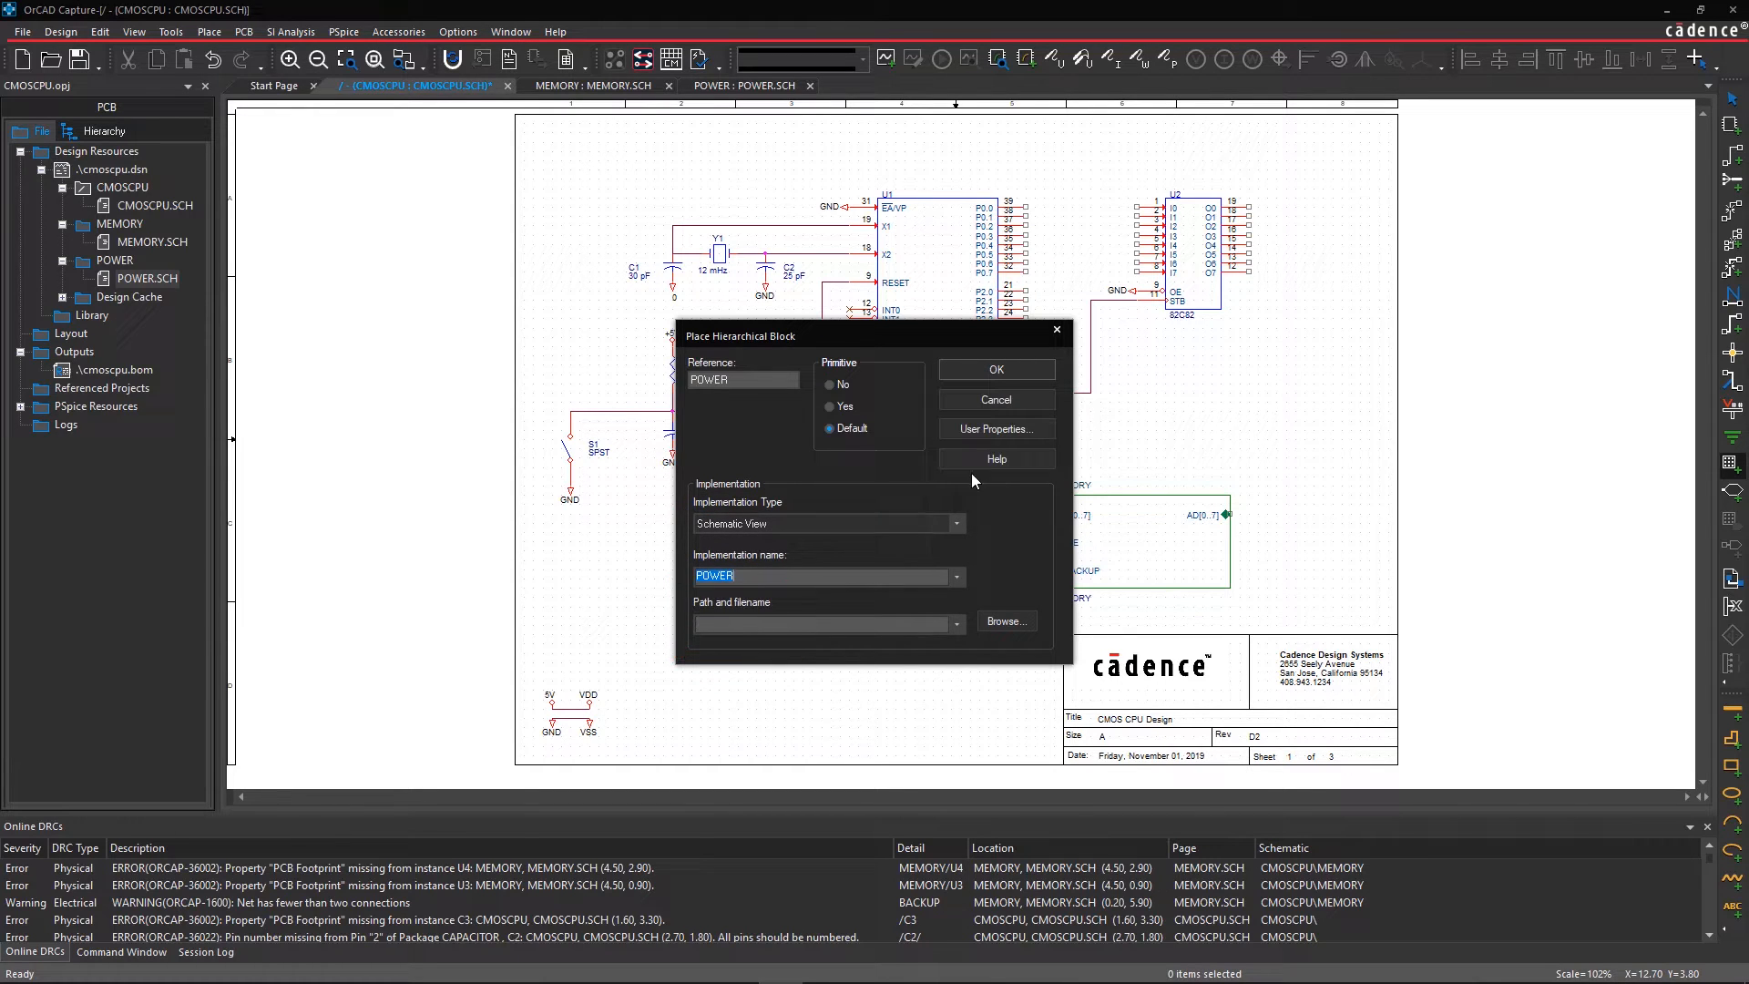
pyautogui.click(995, 370)
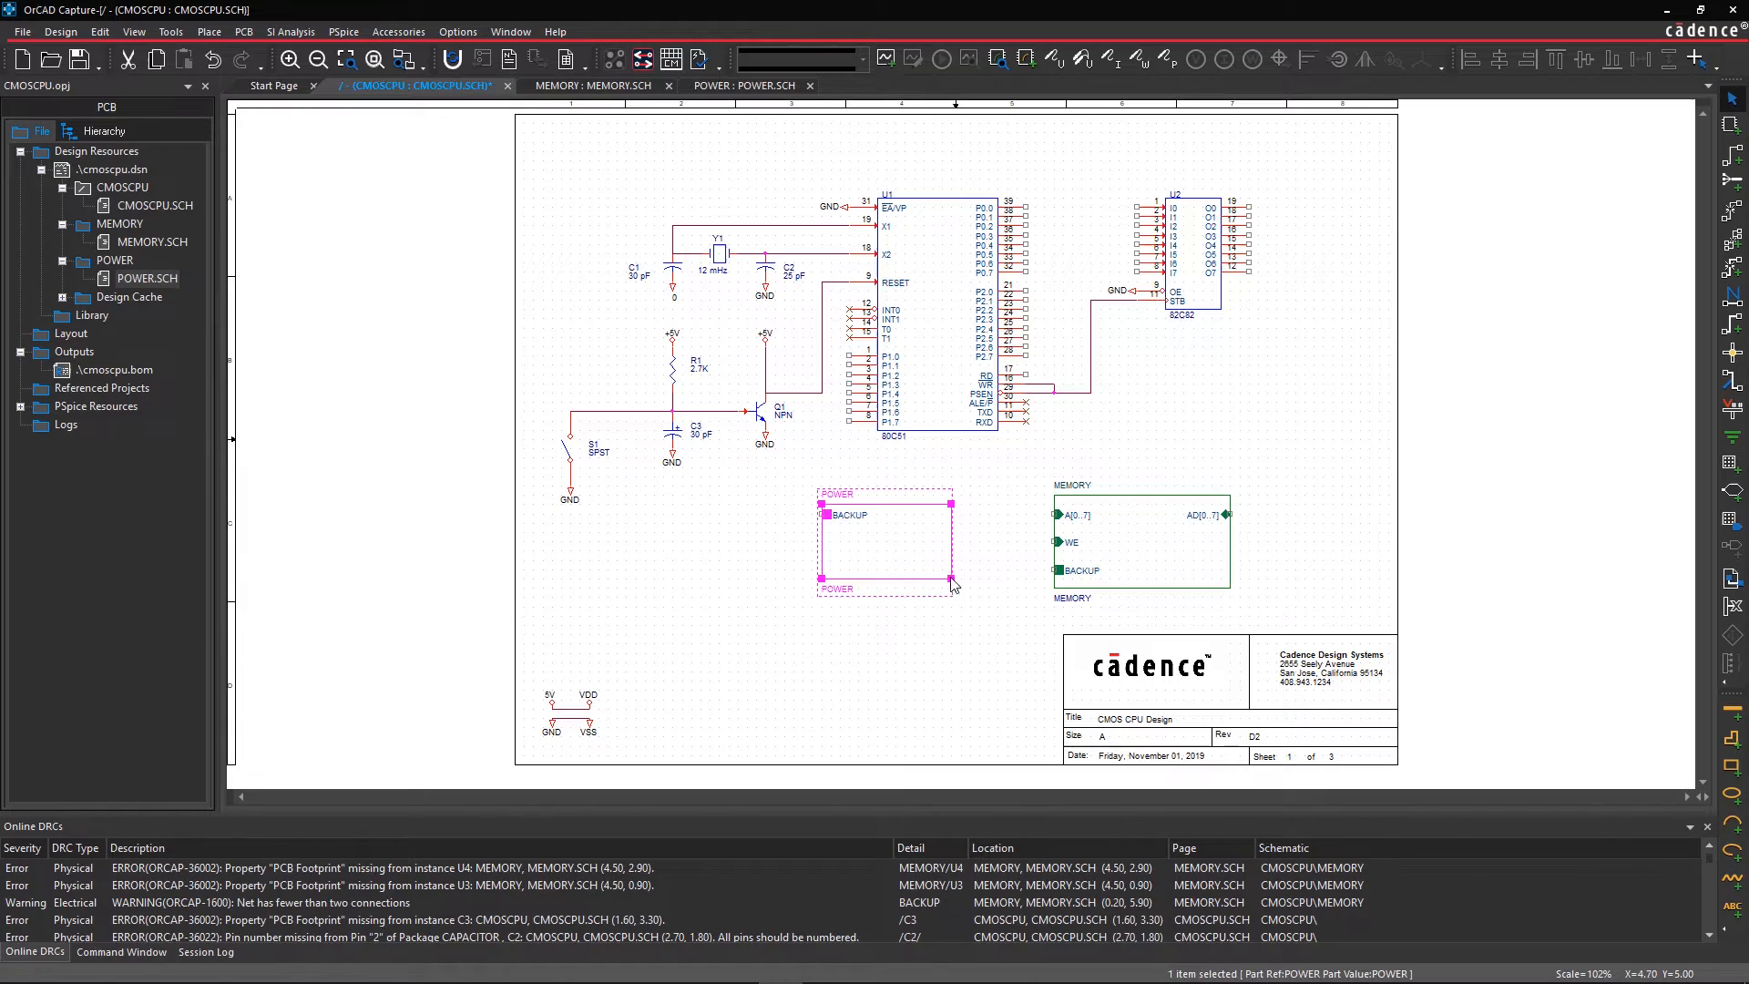
pyautogui.click(948, 543)
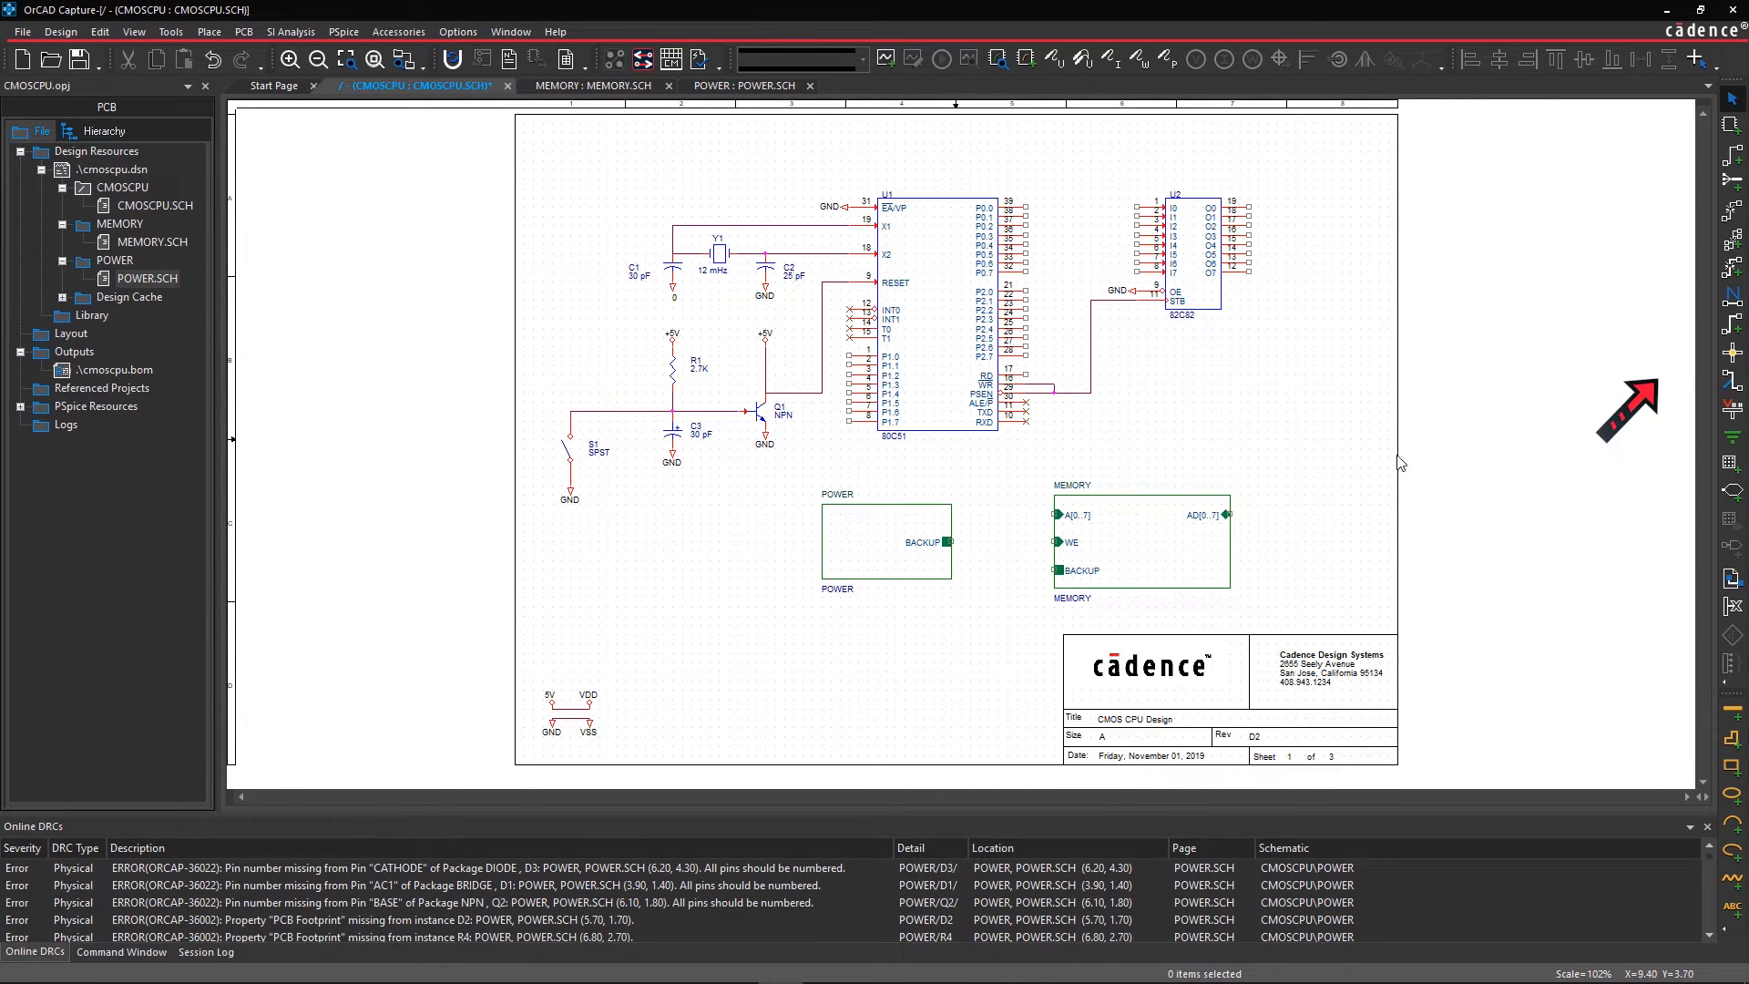
pyautogui.moveTo(1732, 335)
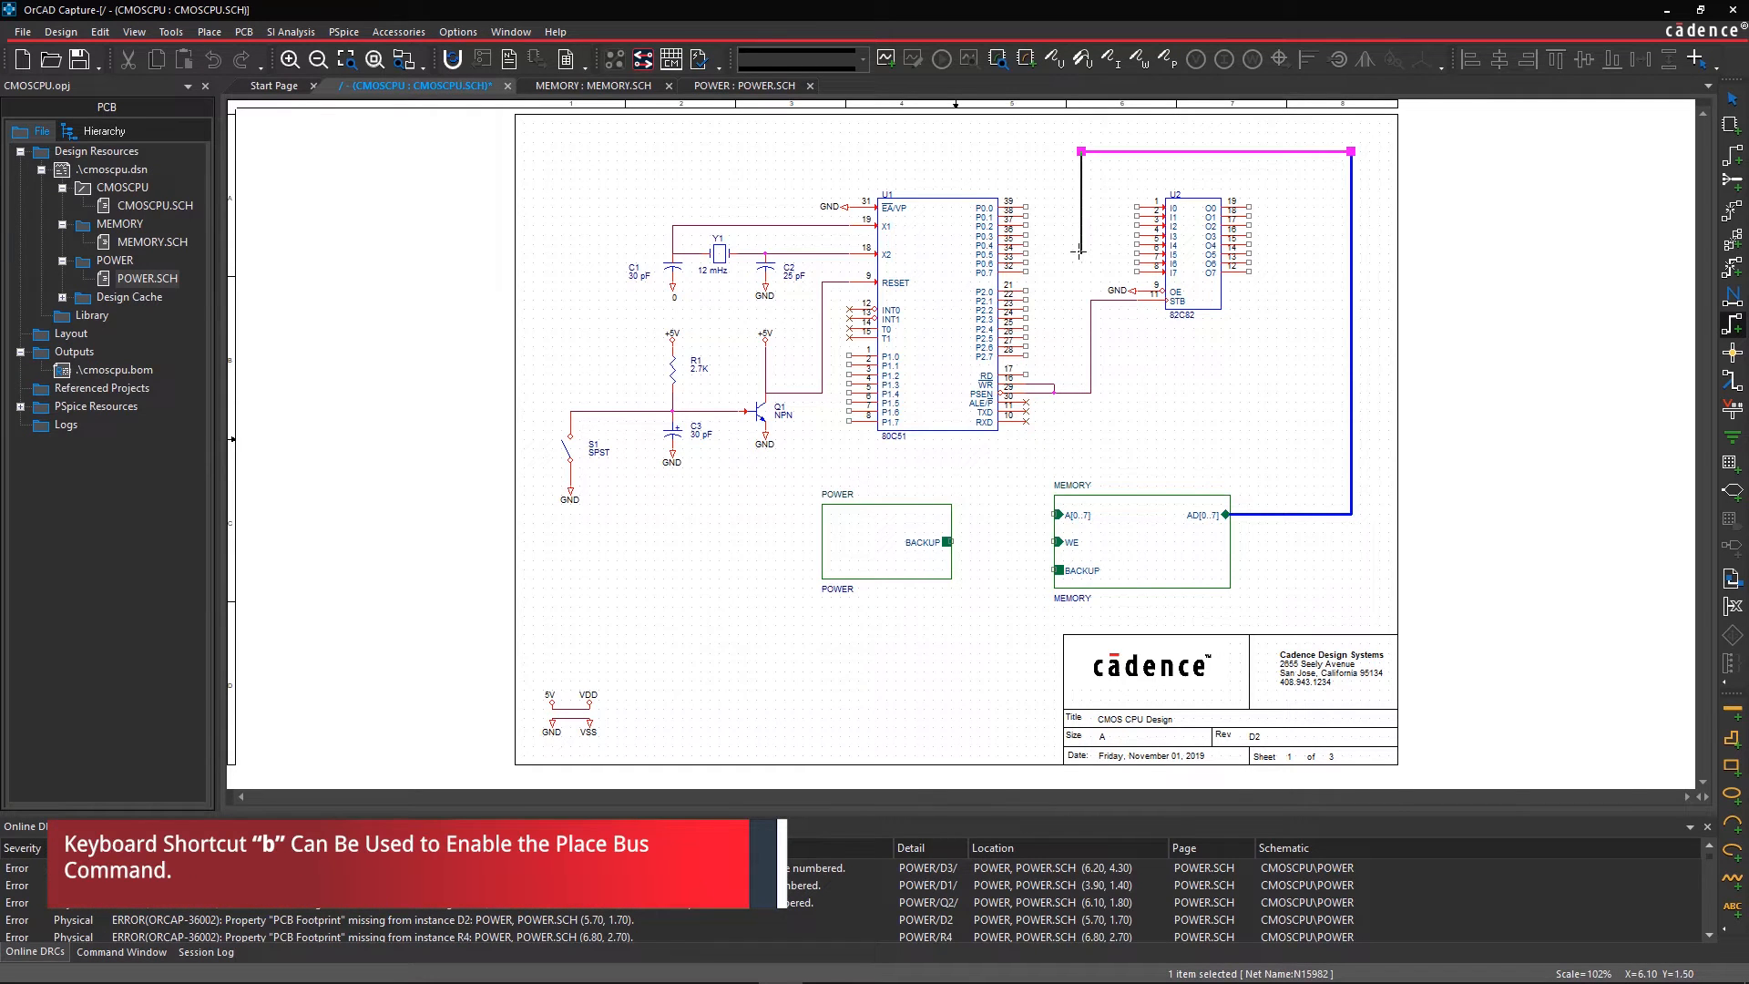
# Step: Draw the bus from MEMORY to the 82C82 latch, name its outputs A0–A7, and connect the 80C51 pins
pyautogui.click(1031, 514)
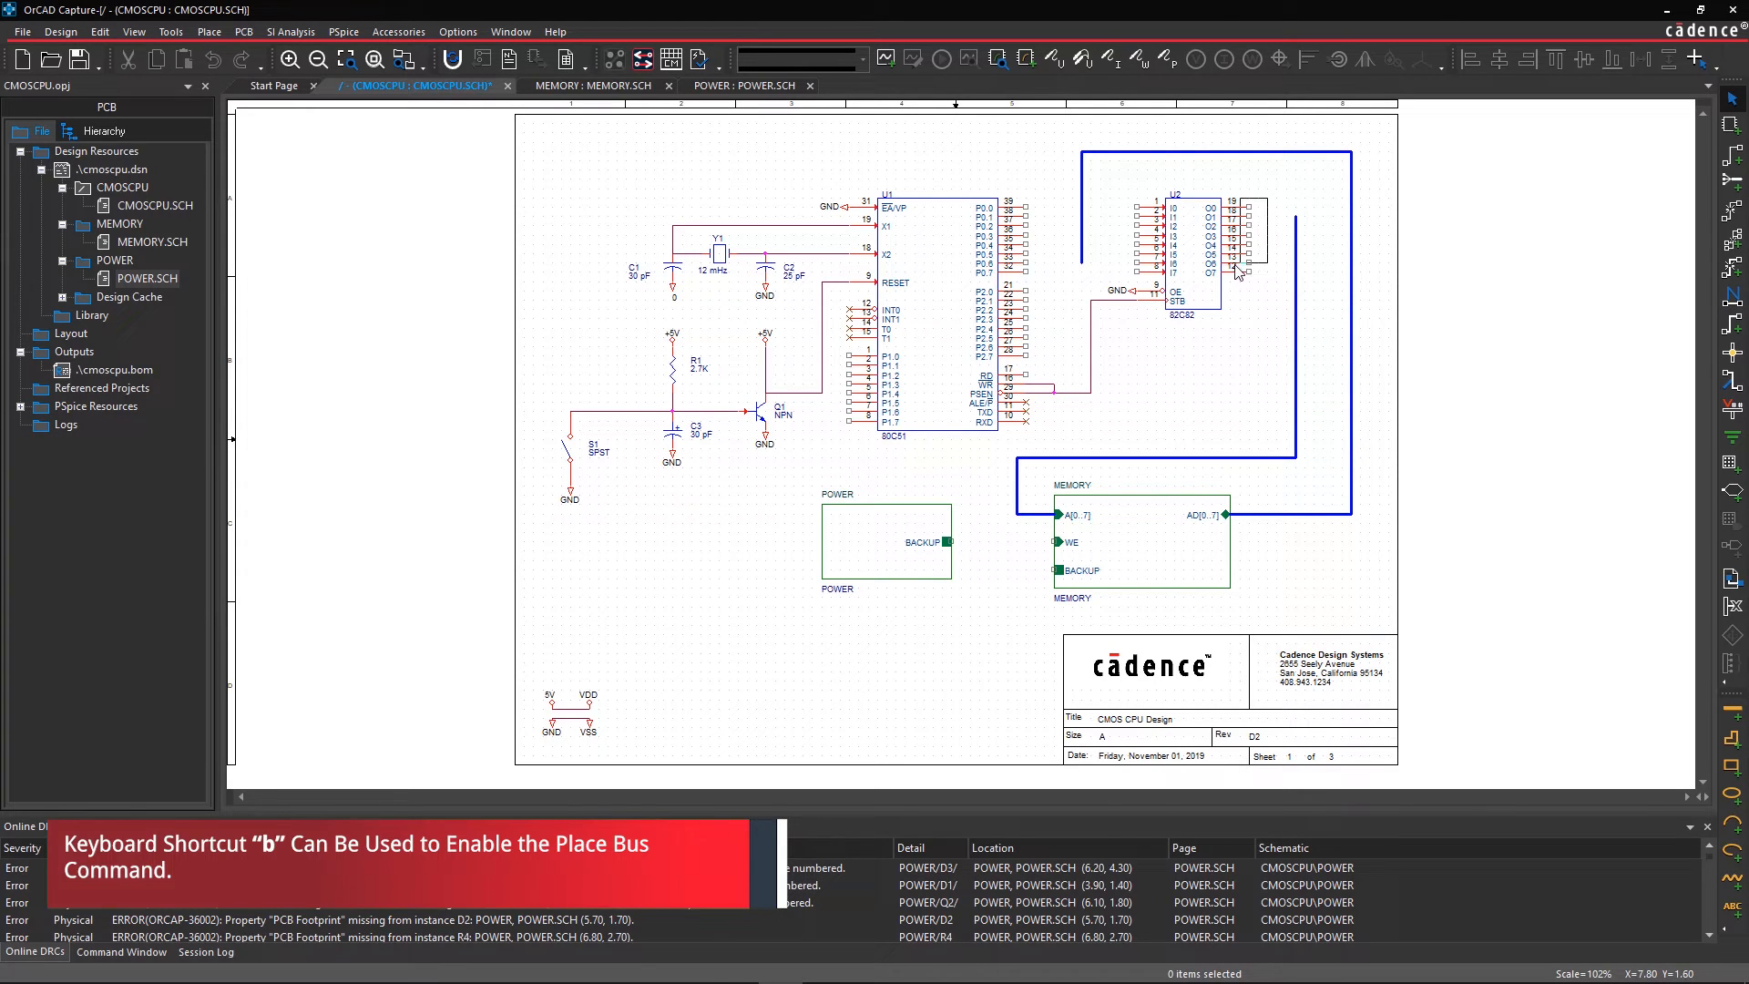
pyautogui.rightClick(1239, 267)
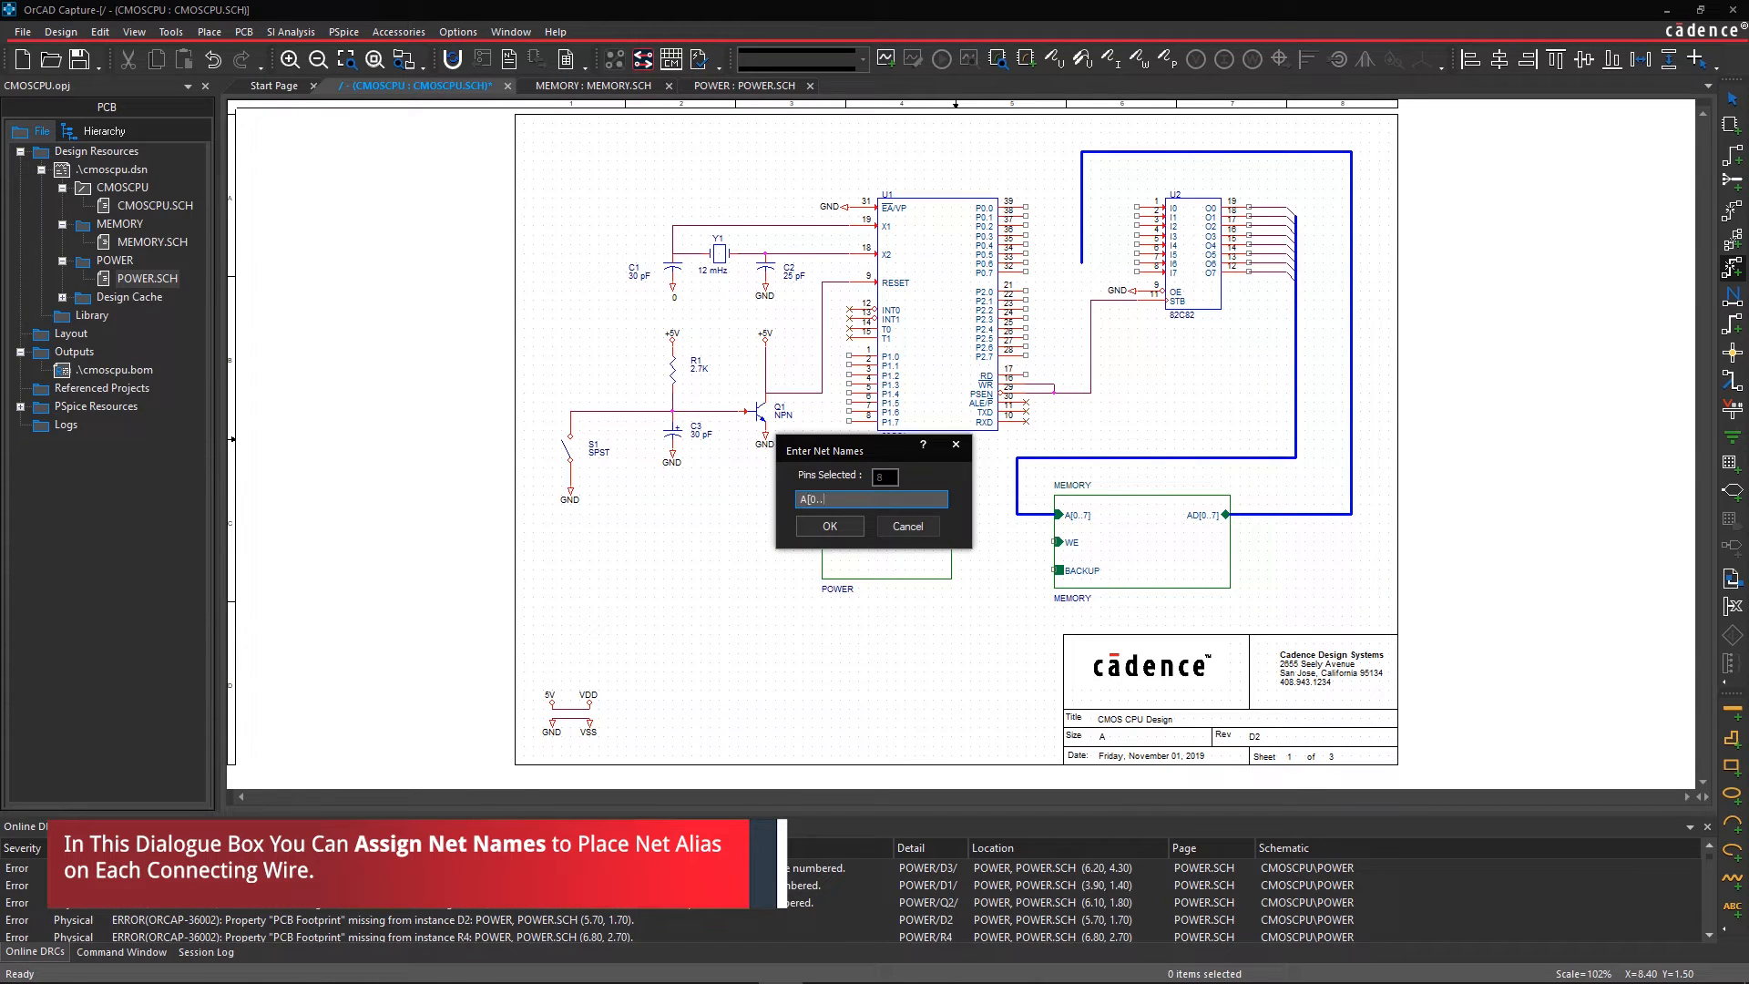
pyautogui.click(827, 525)
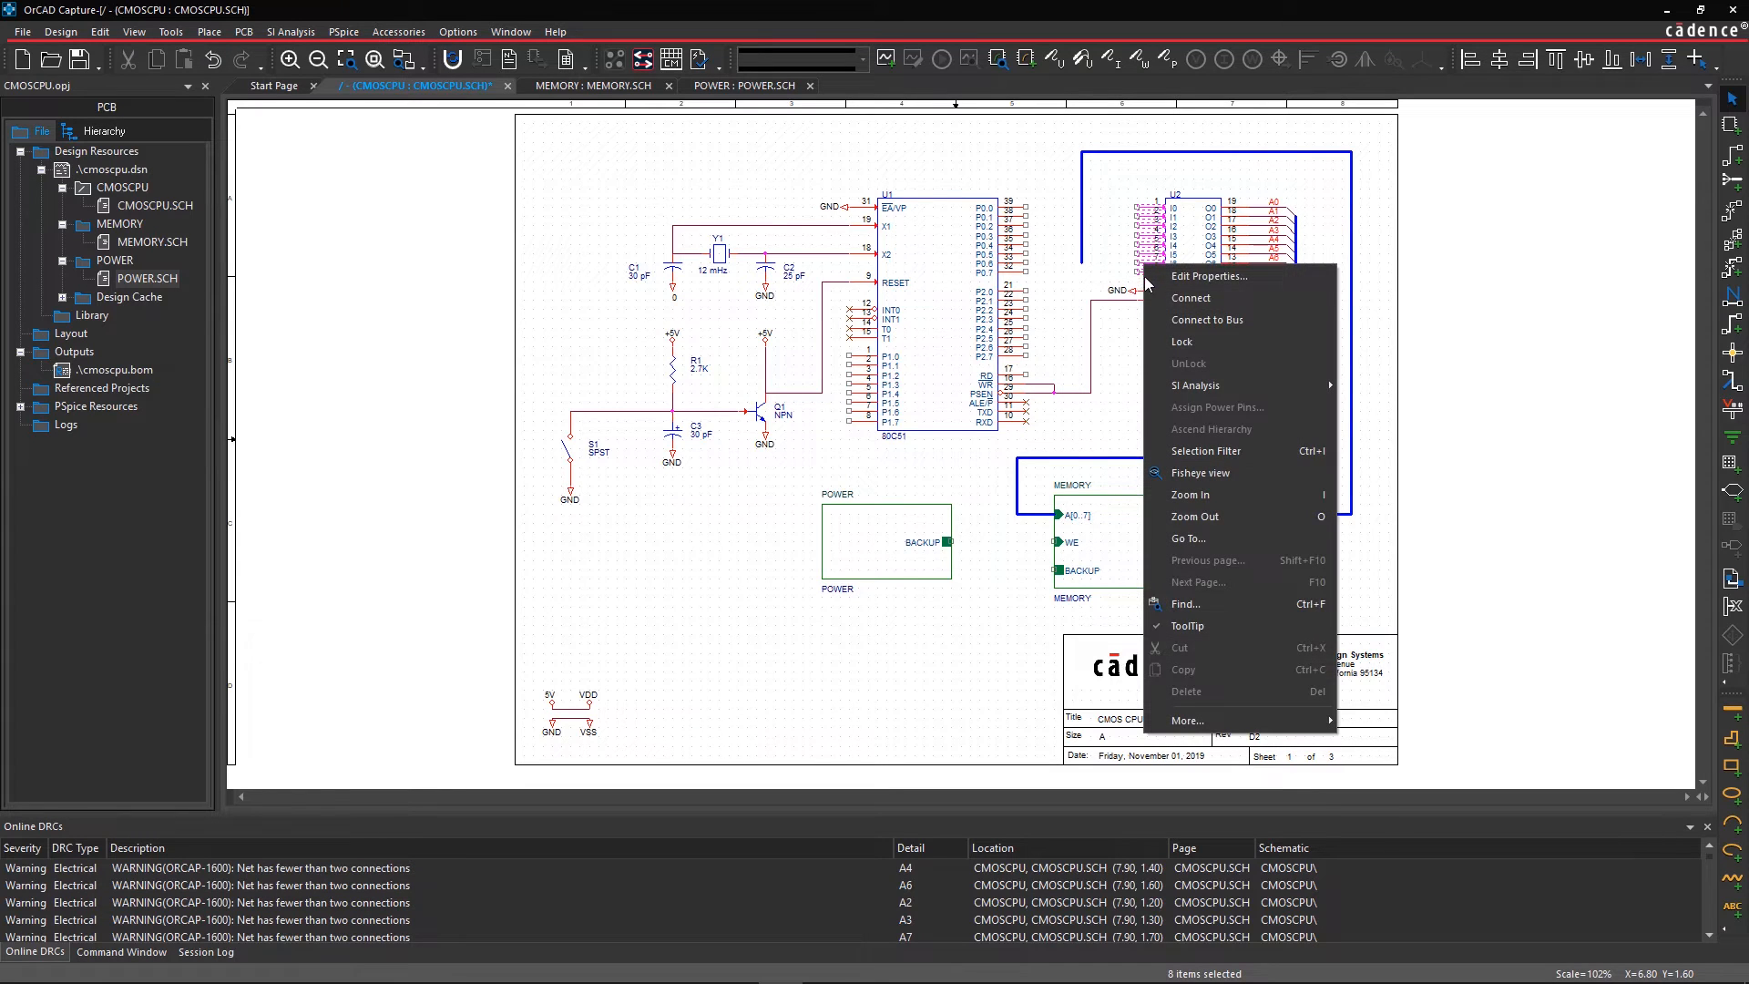
pyautogui.moveTo(1206, 321)
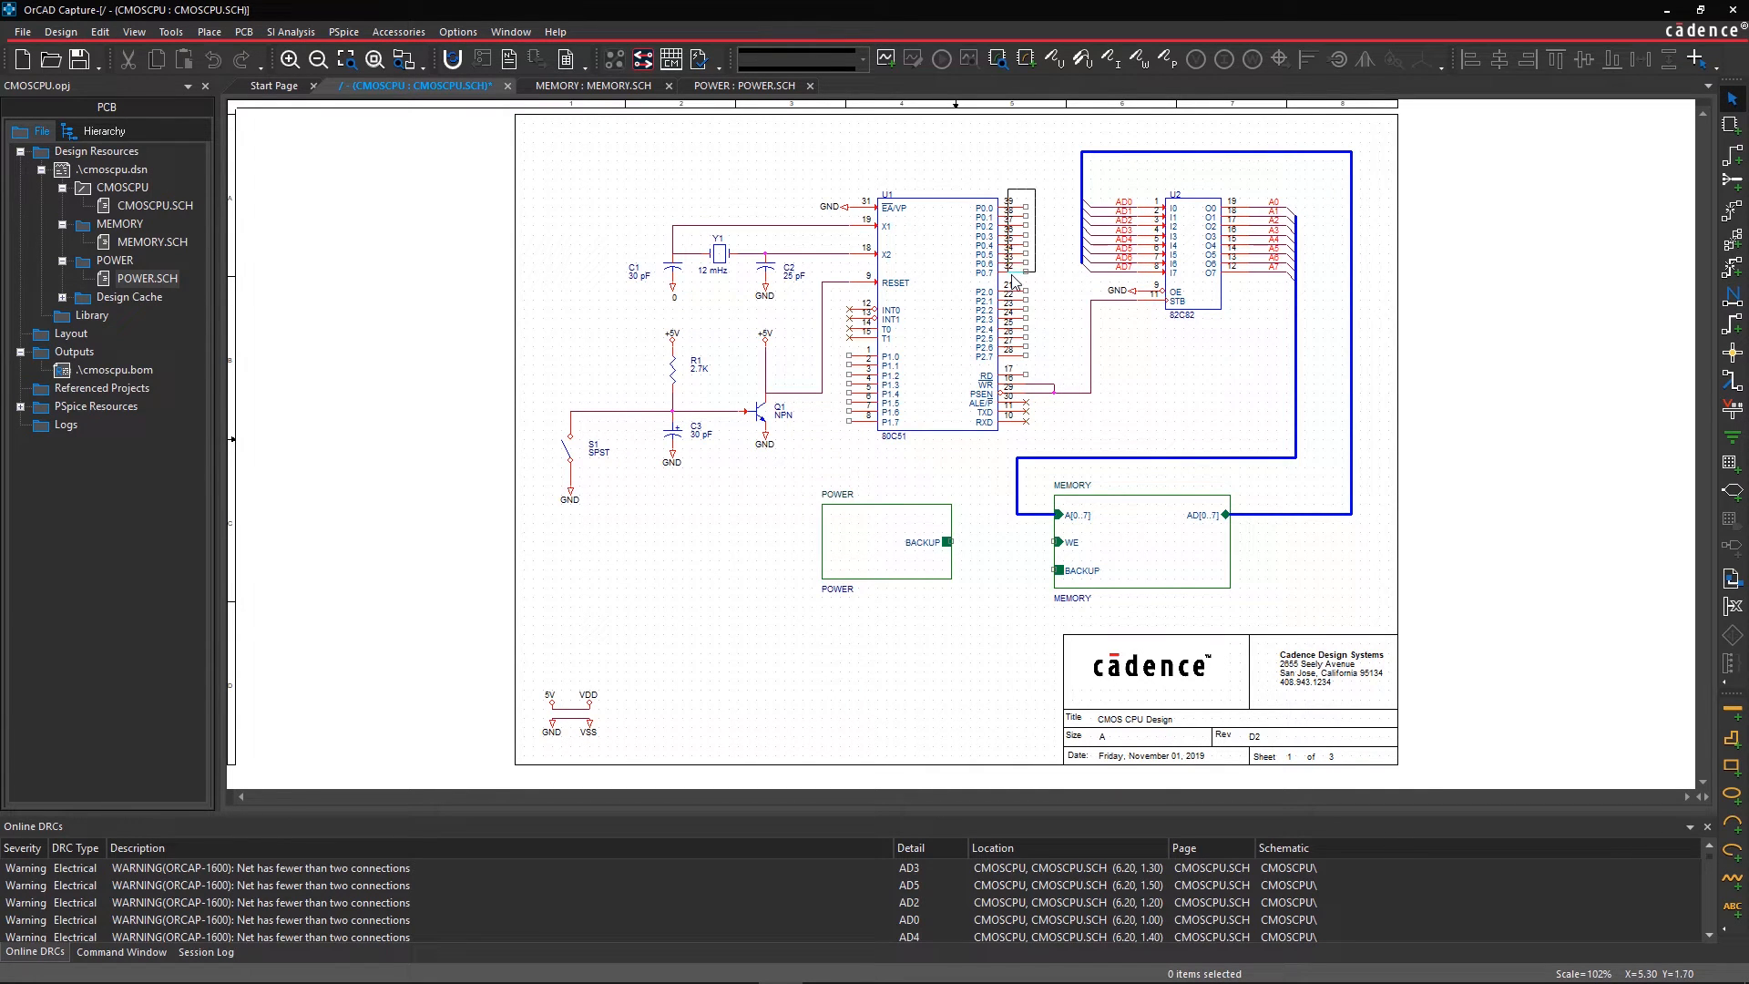
pyautogui.rightClick(1009, 284)
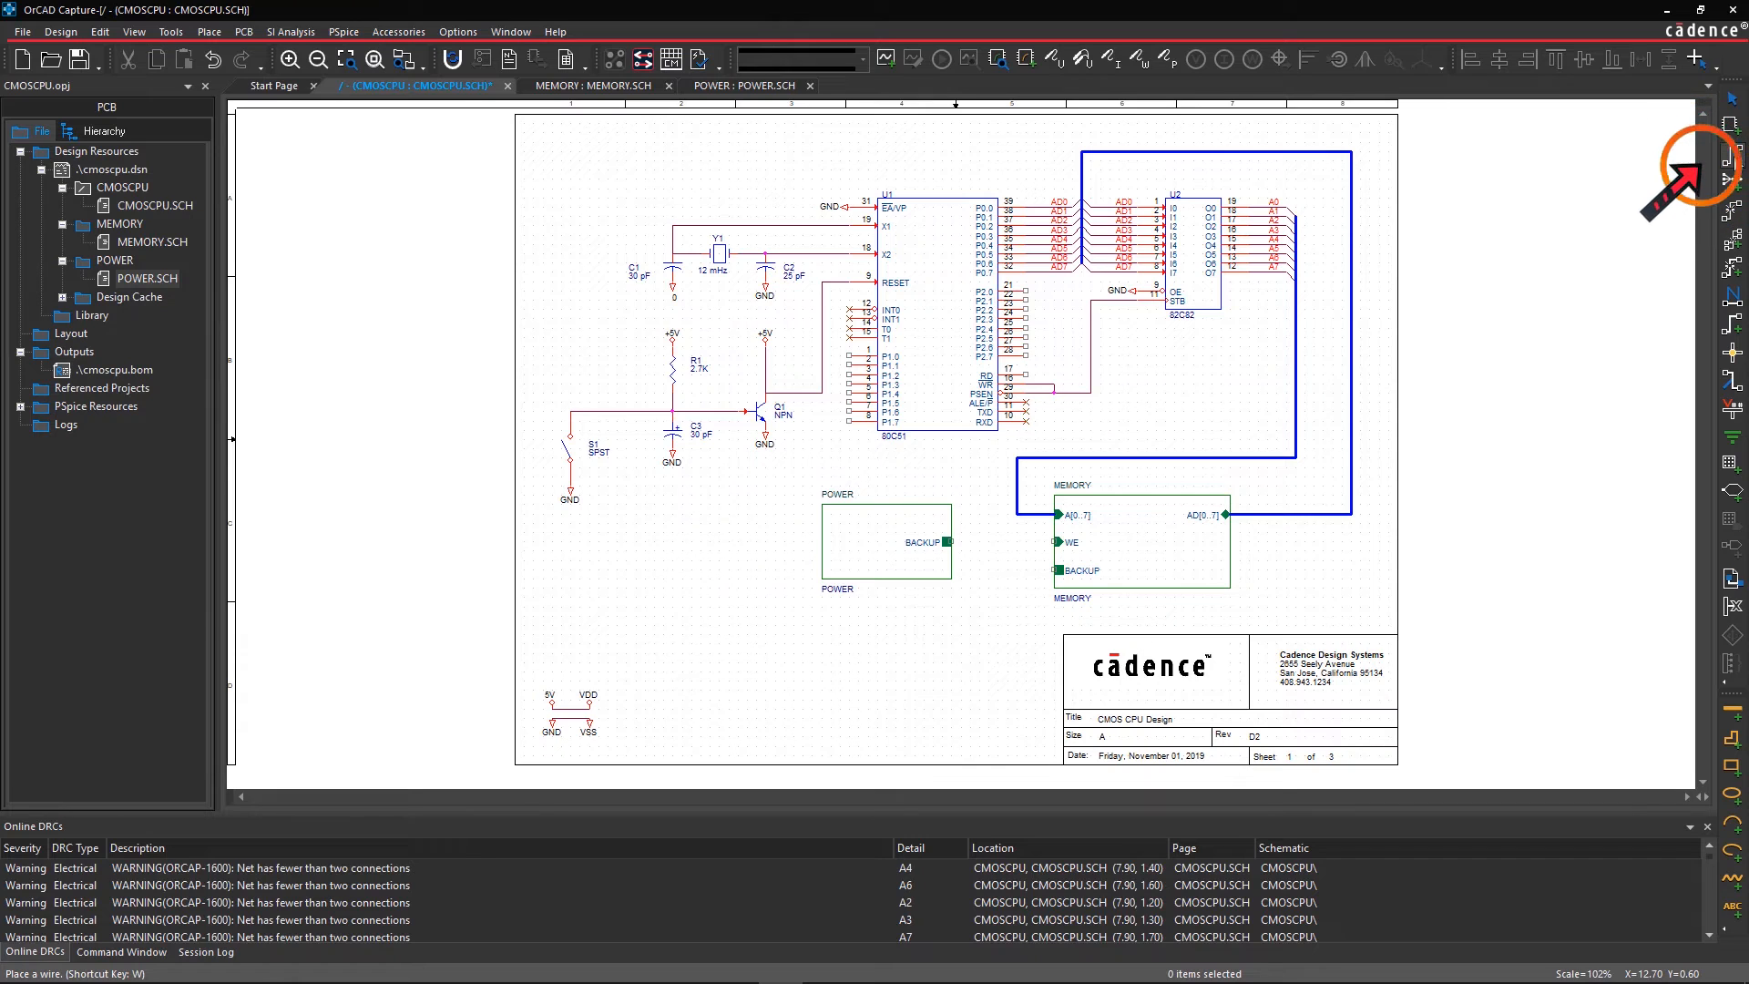
pyautogui.moveTo(1057, 541)
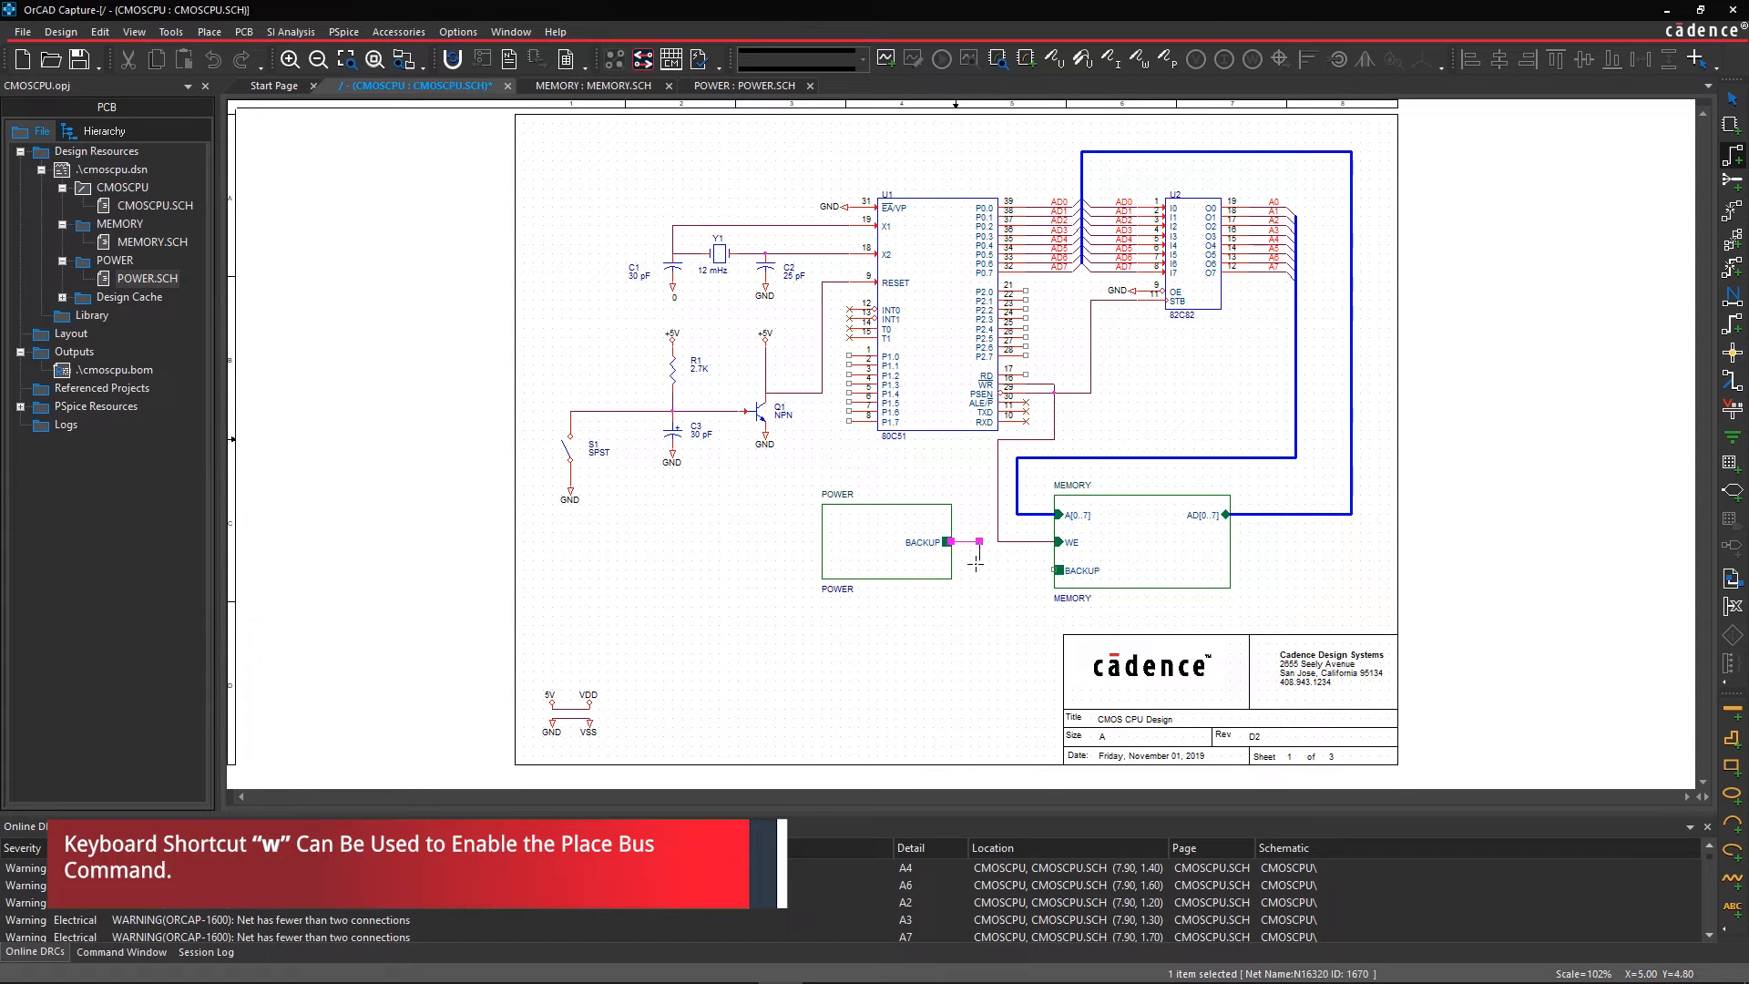
# Step: Finish the wire from POWER's BACKUP pin at the MEMORY block's BACKUP port
pyautogui.rightClick(1060, 568)
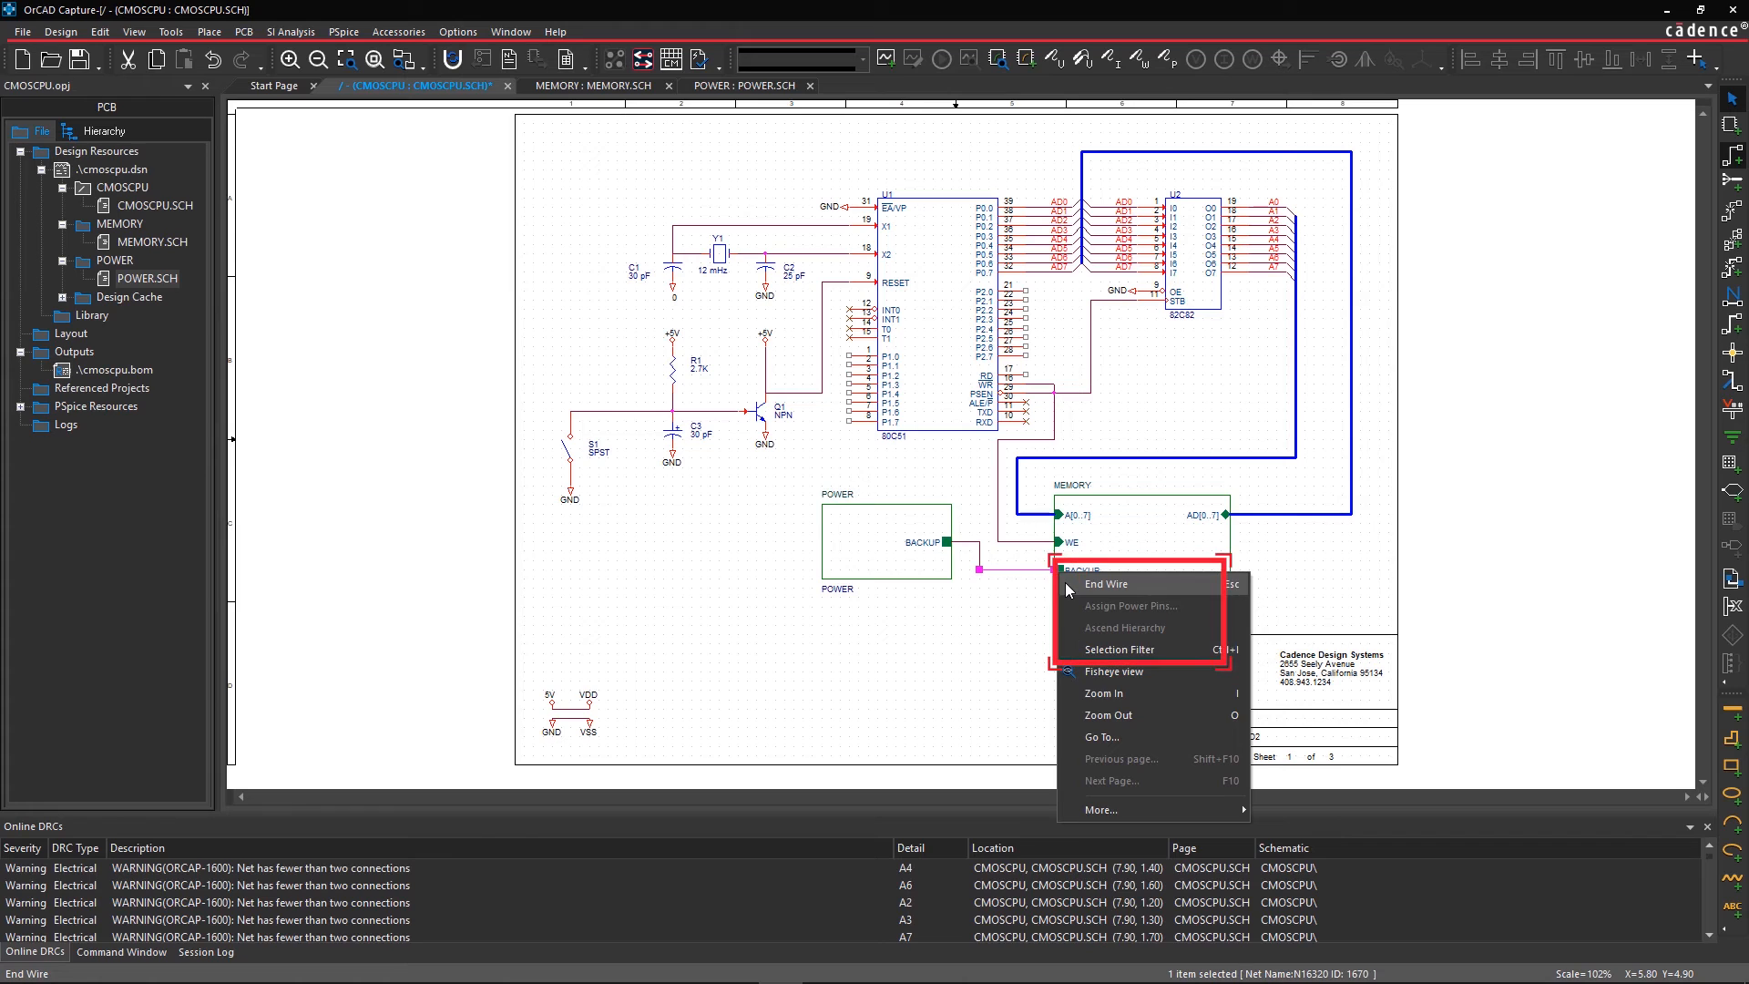
pyautogui.click(1106, 584)
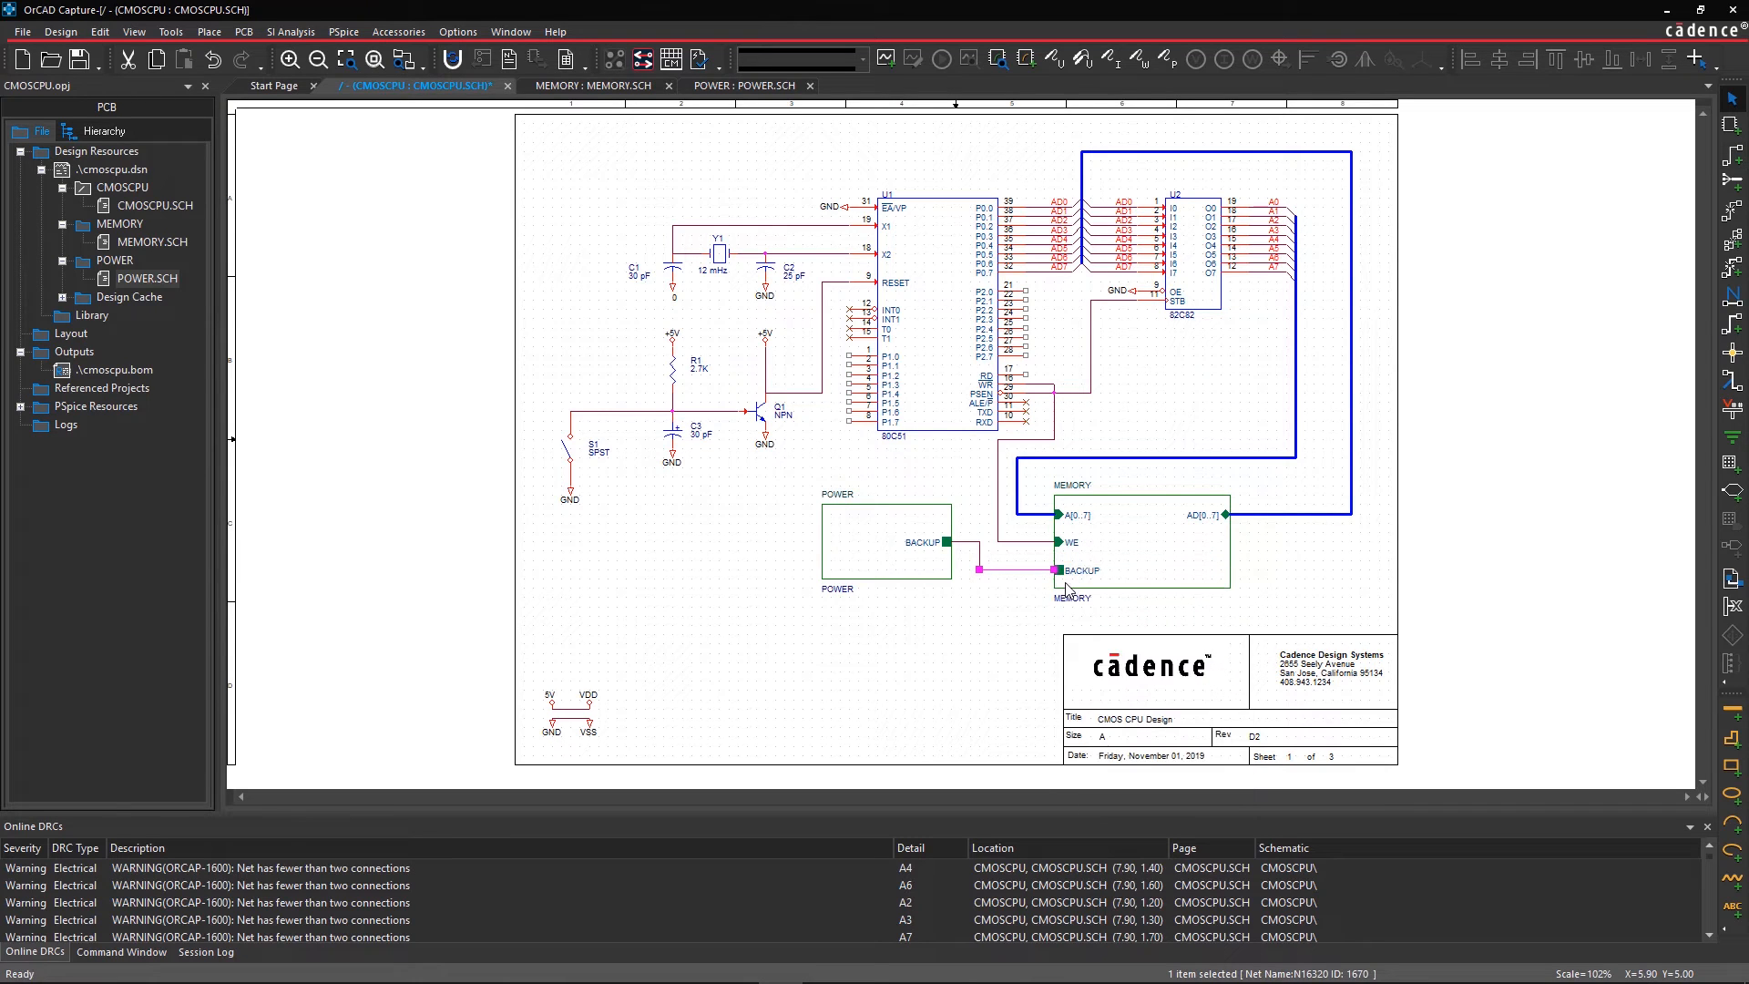
pyautogui.moveTo(1124, 558)
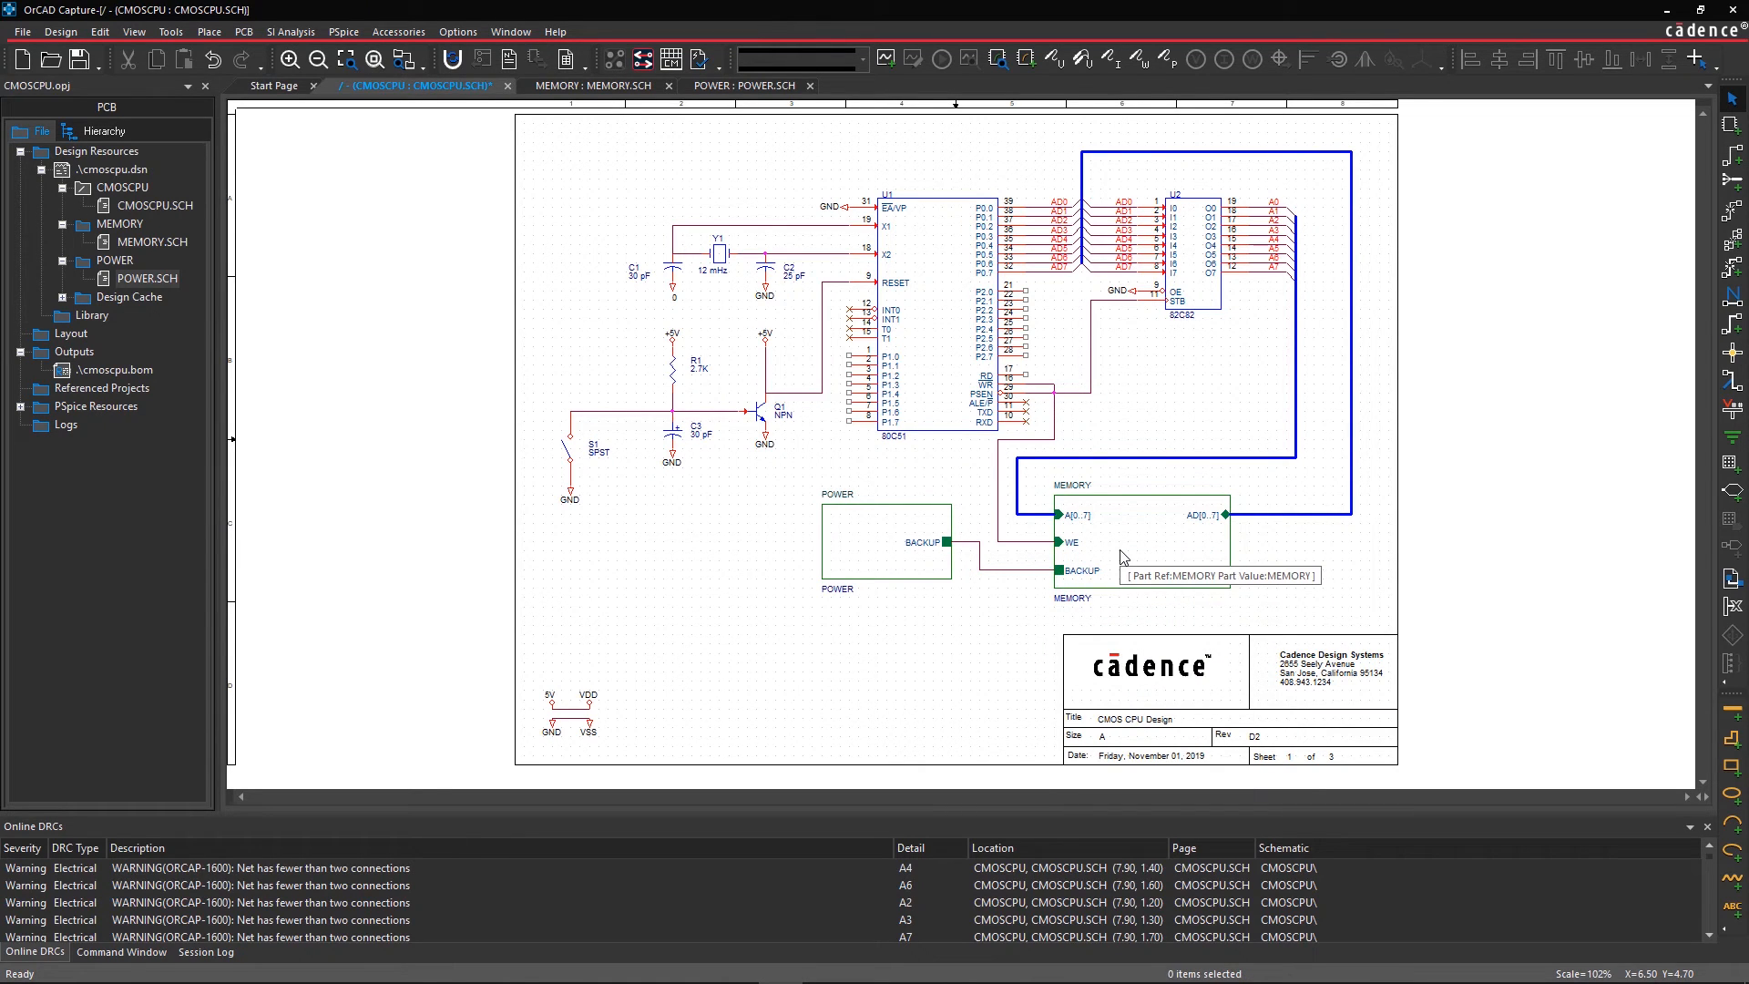
# Step: Descend into the MEMORY and POWER block schematics and ascend back to the CMOSCPU page
pyautogui.doubleClick(1120, 541)
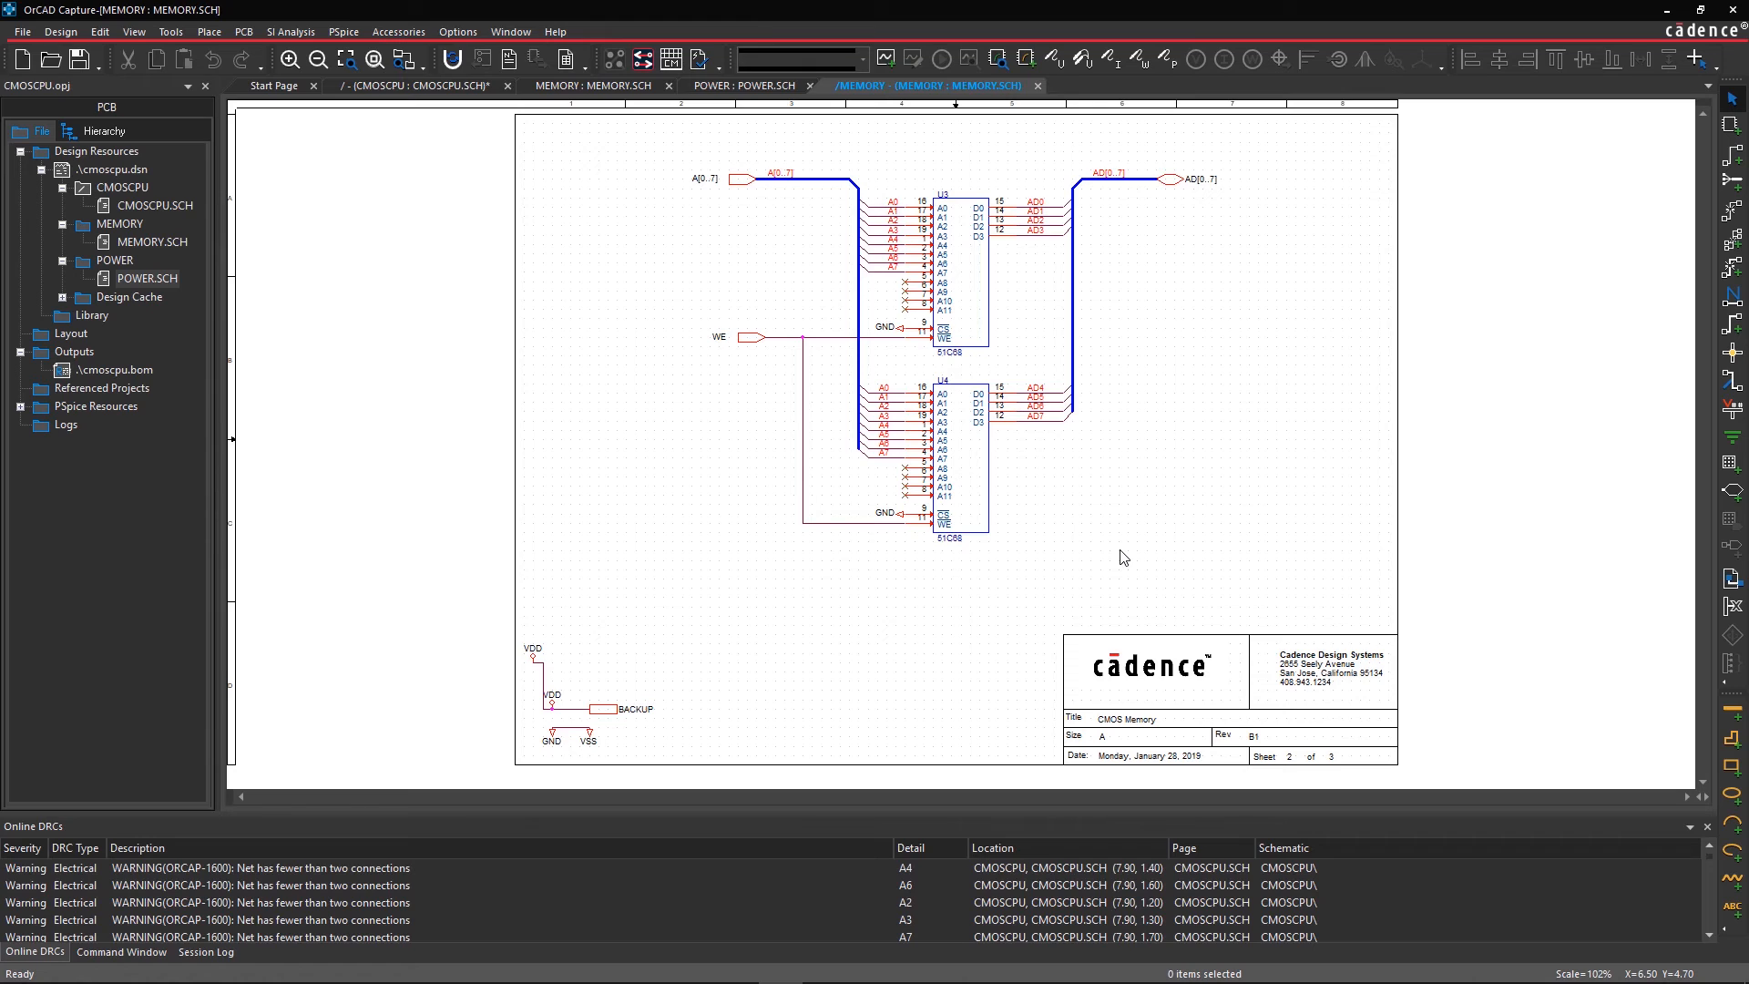
pyautogui.rightClick(1124, 558)
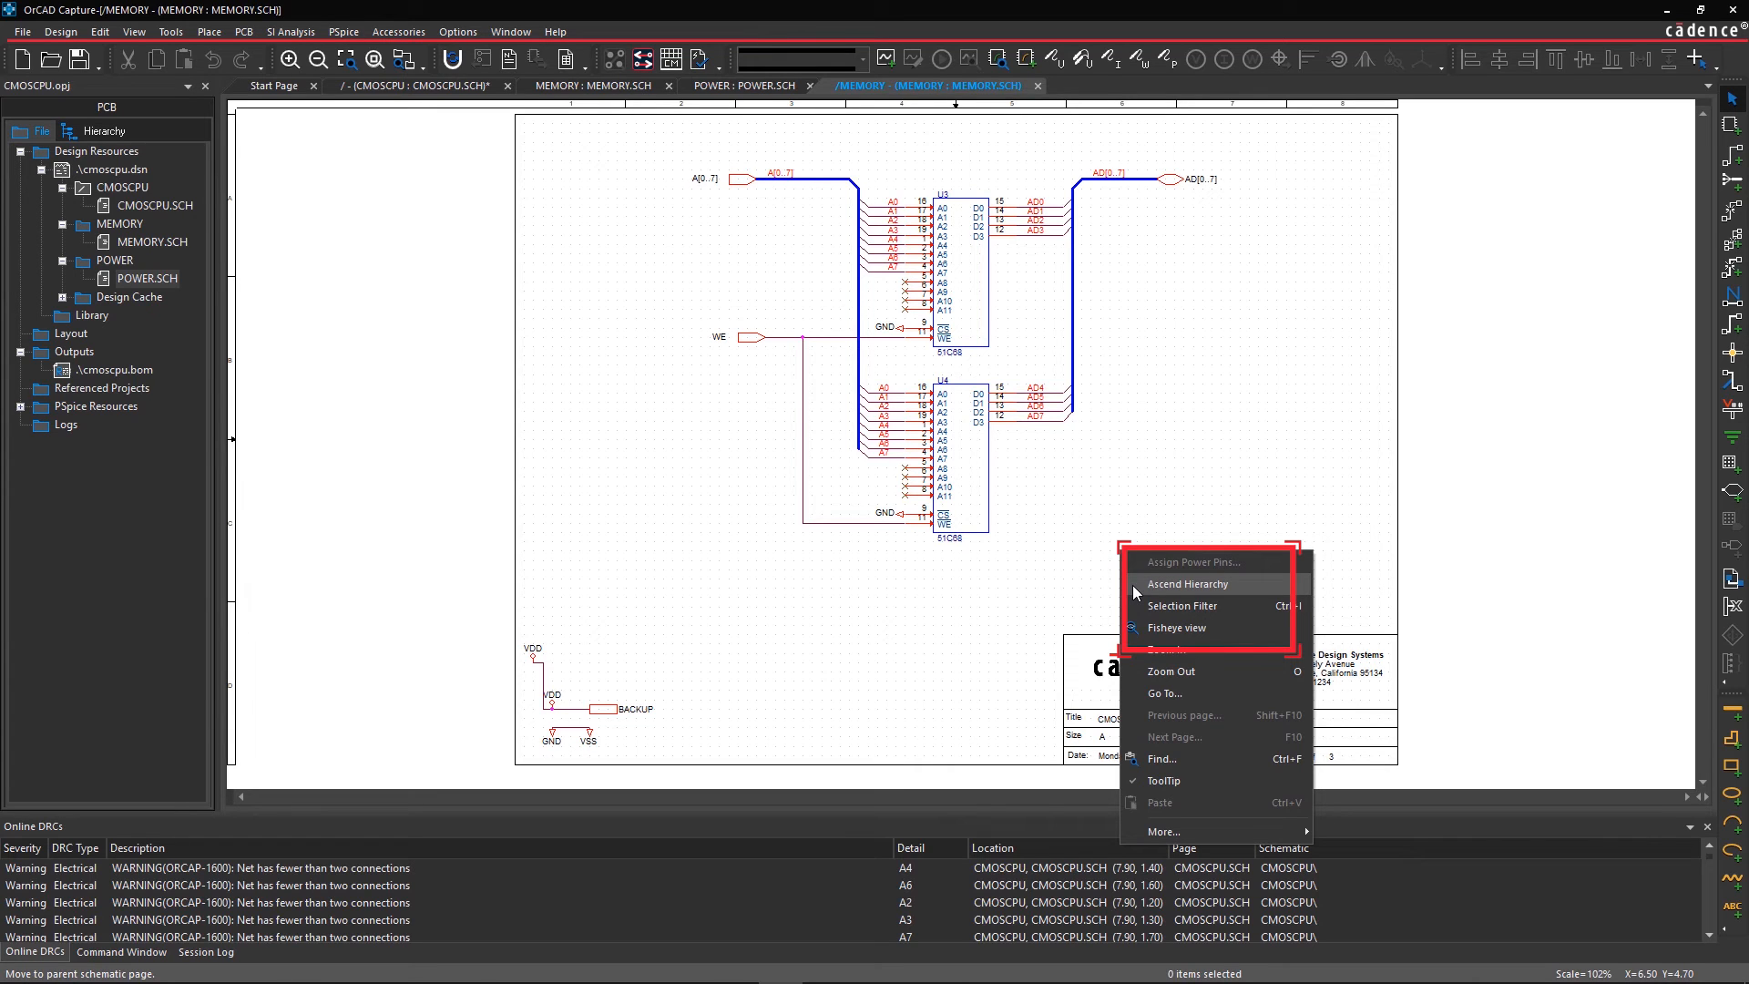
pyautogui.click(1186, 583)
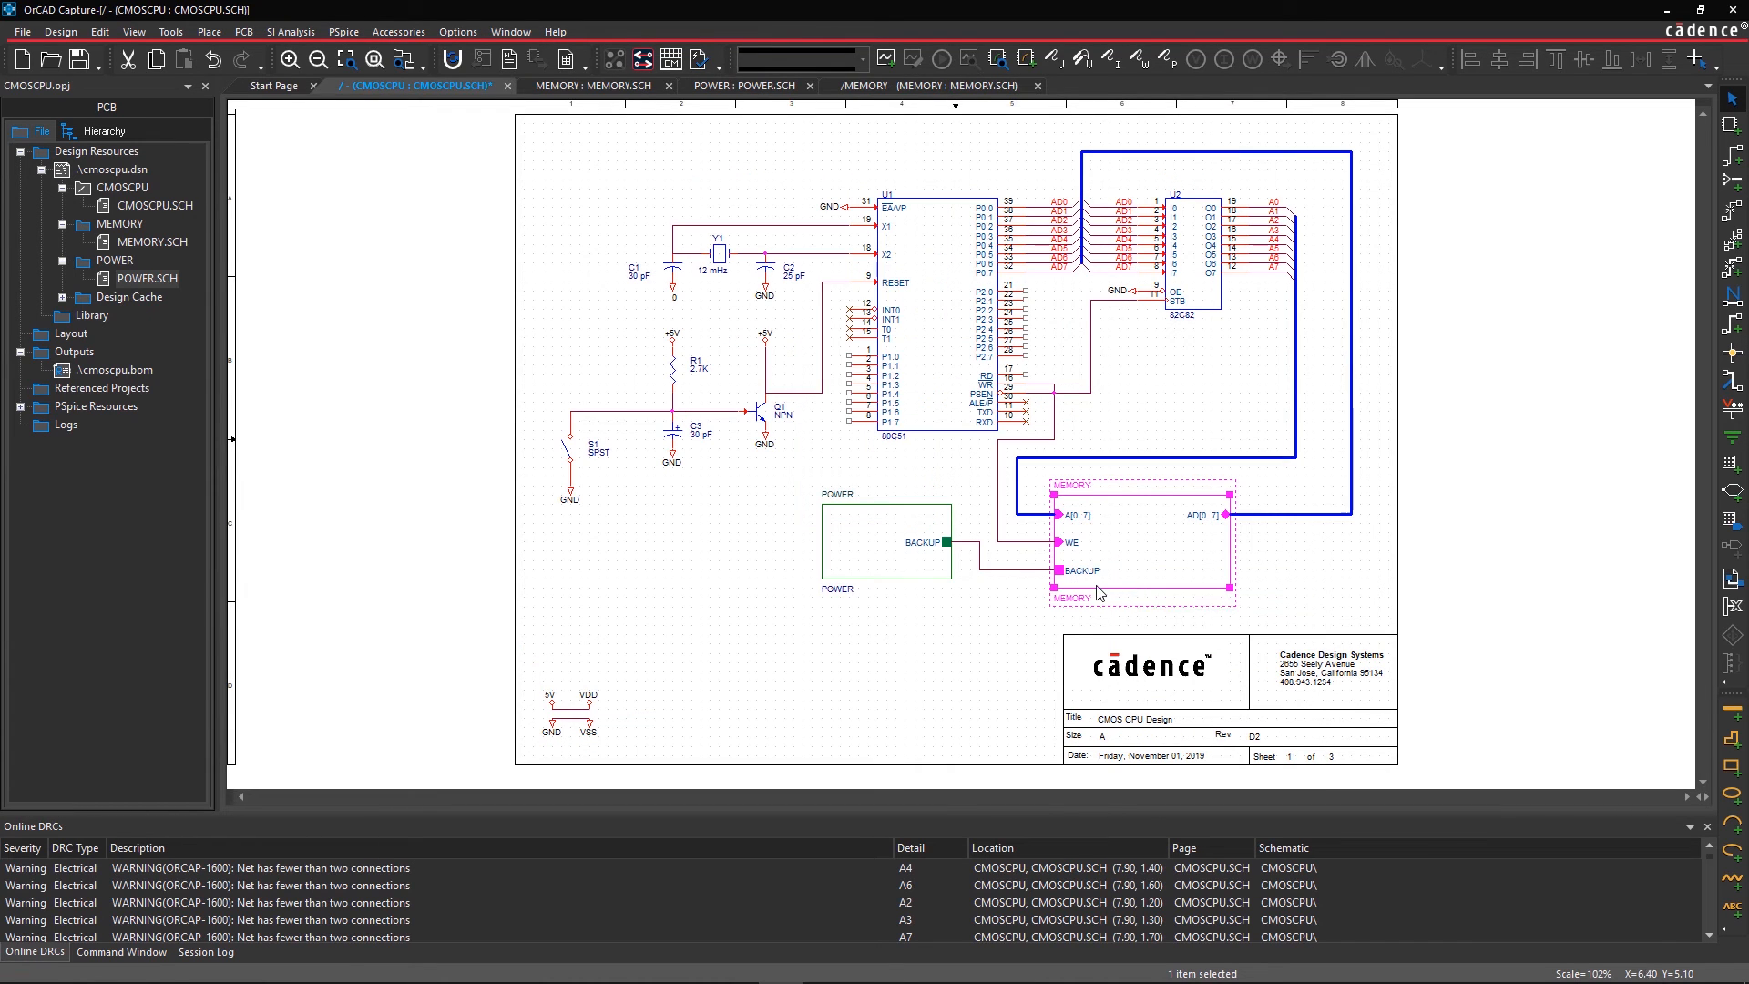
pyautogui.moveTo(930, 570)
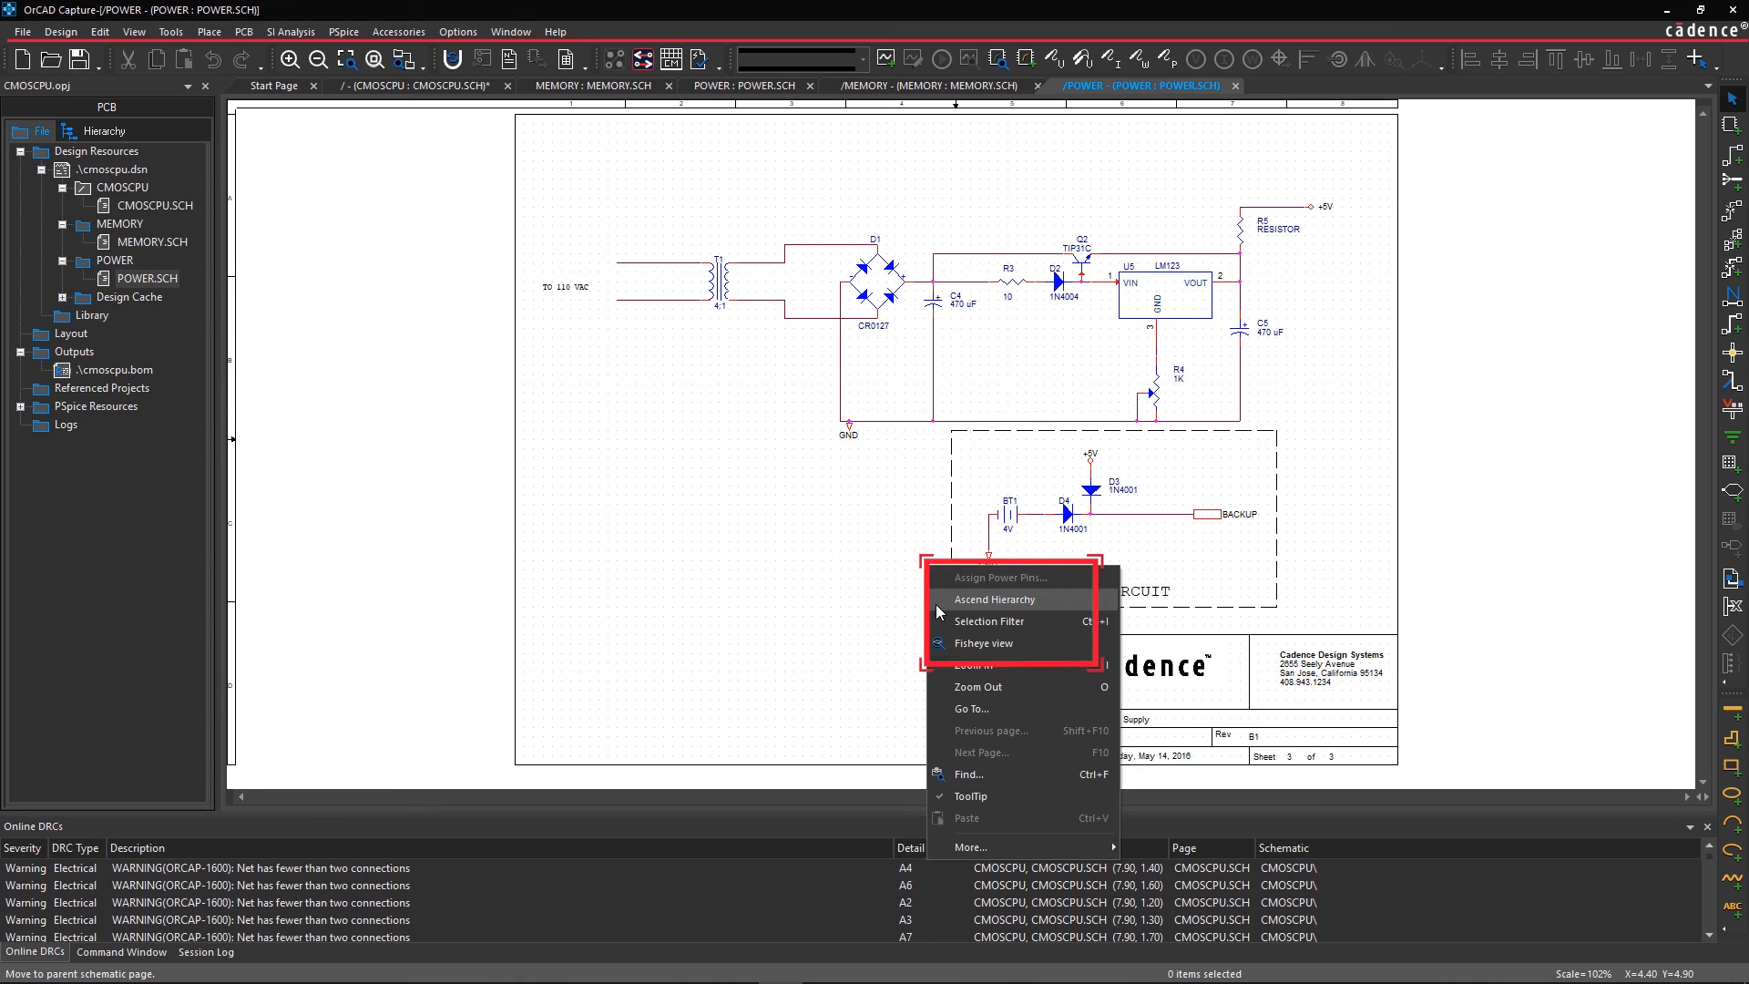
pyautogui.click(996, 600)
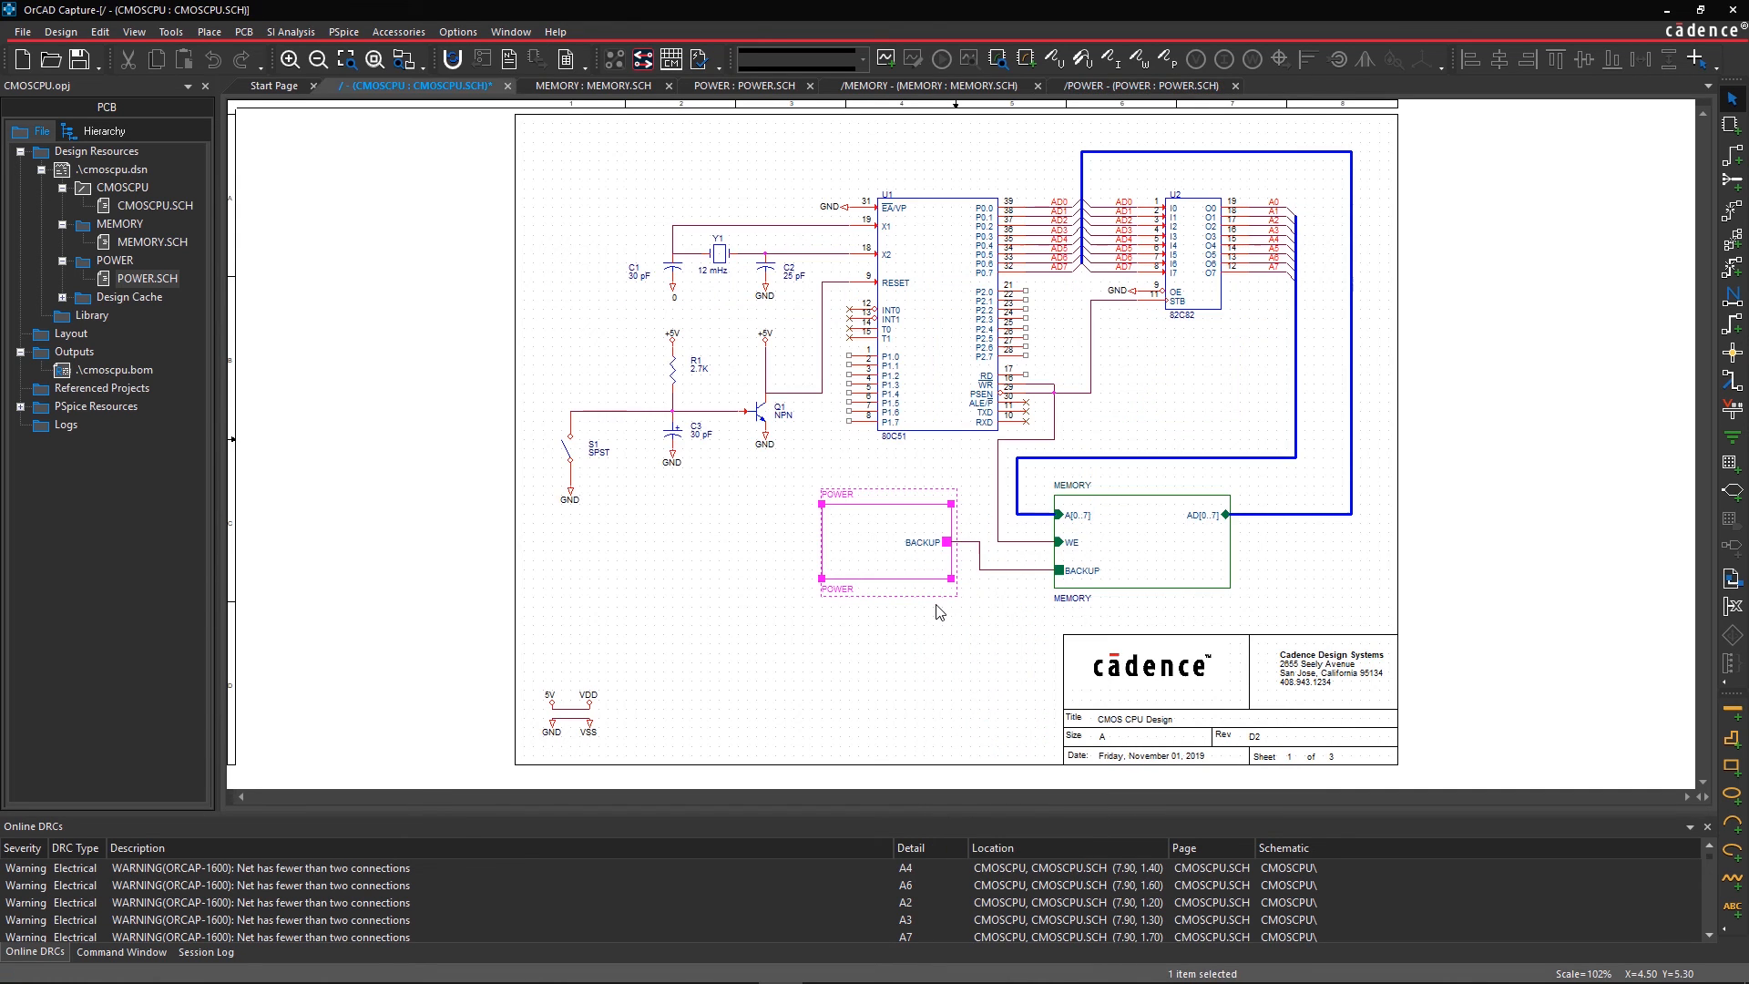